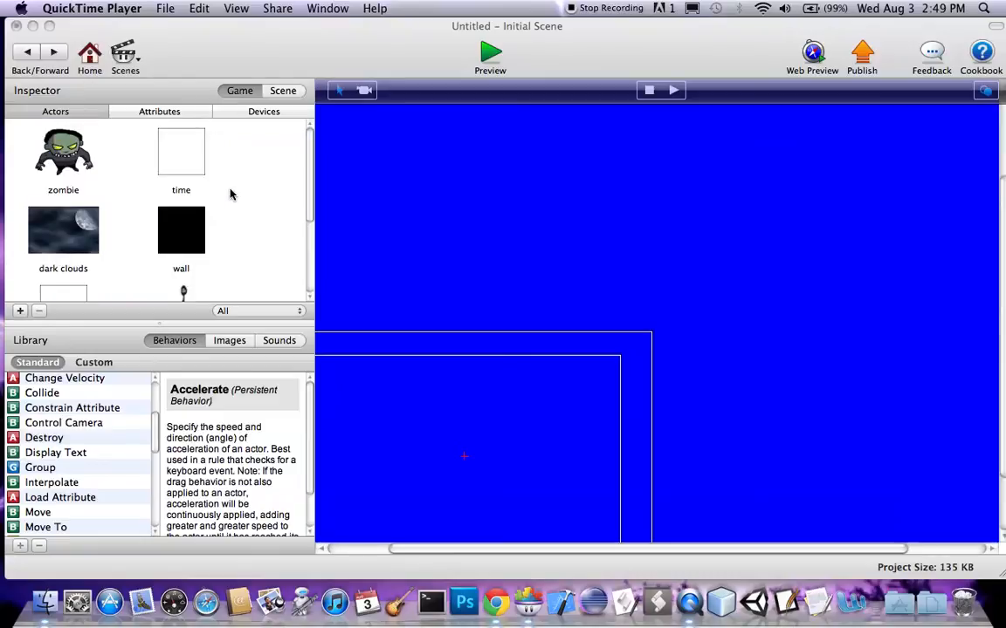
Place the dark clouds backdrop across the scene and add a wall actor.
click(181, 190)
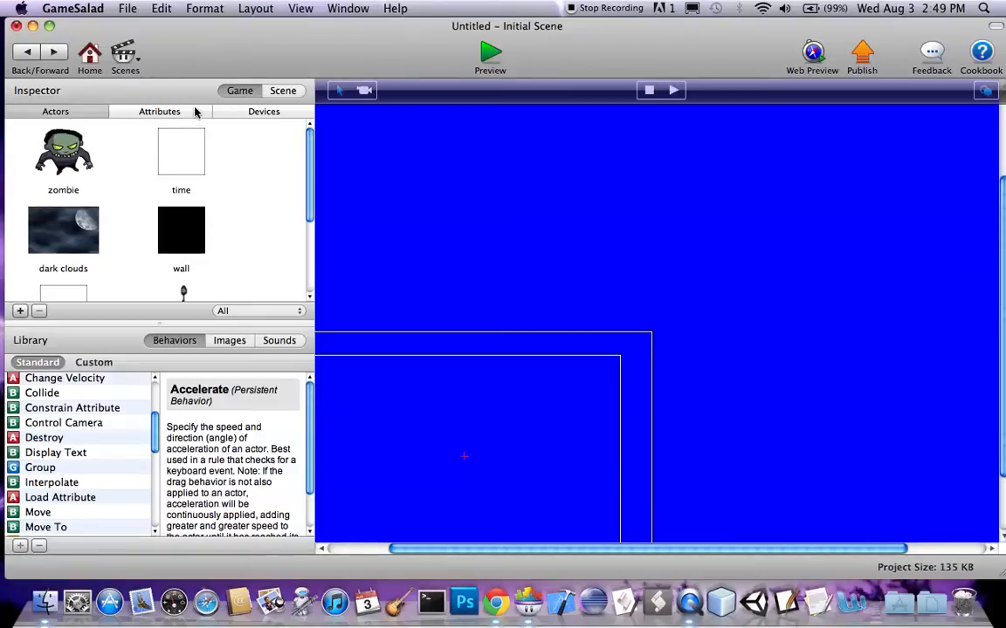
mouse_move(274, 212)
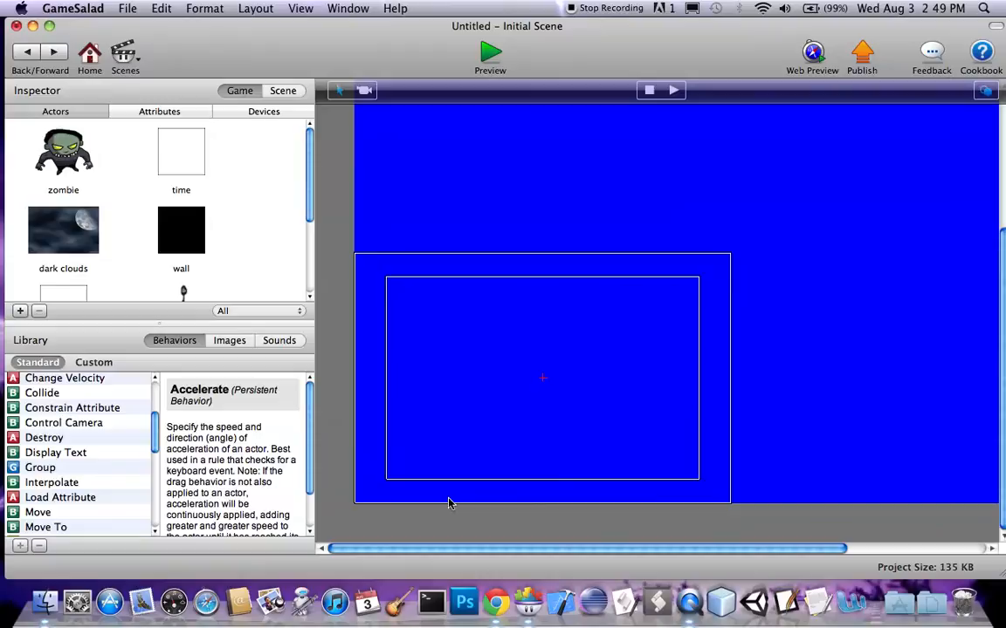
mouse_move(244, 155)
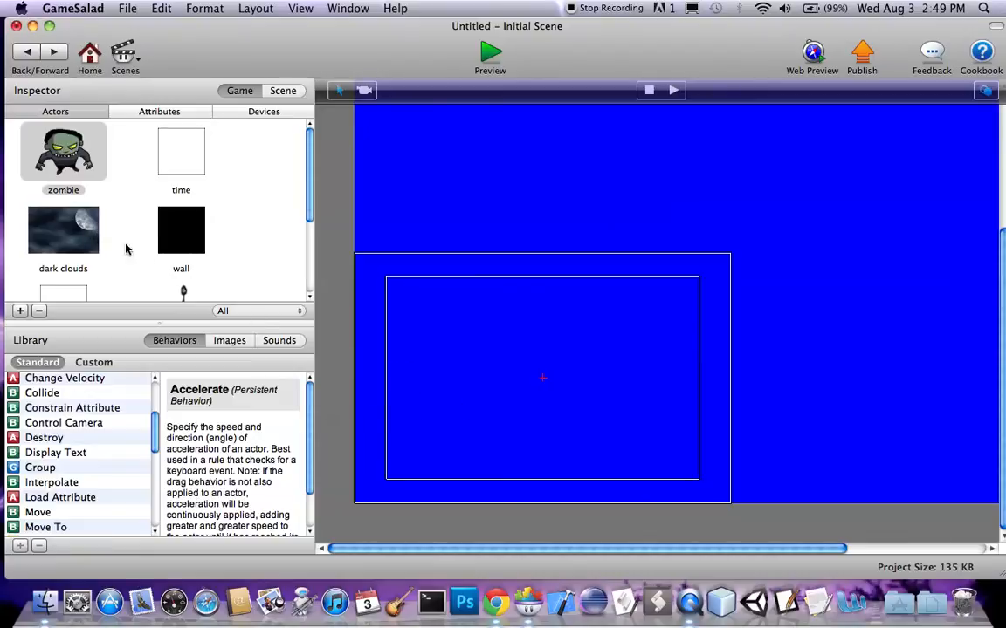
drag(63, 230, 541, 380)
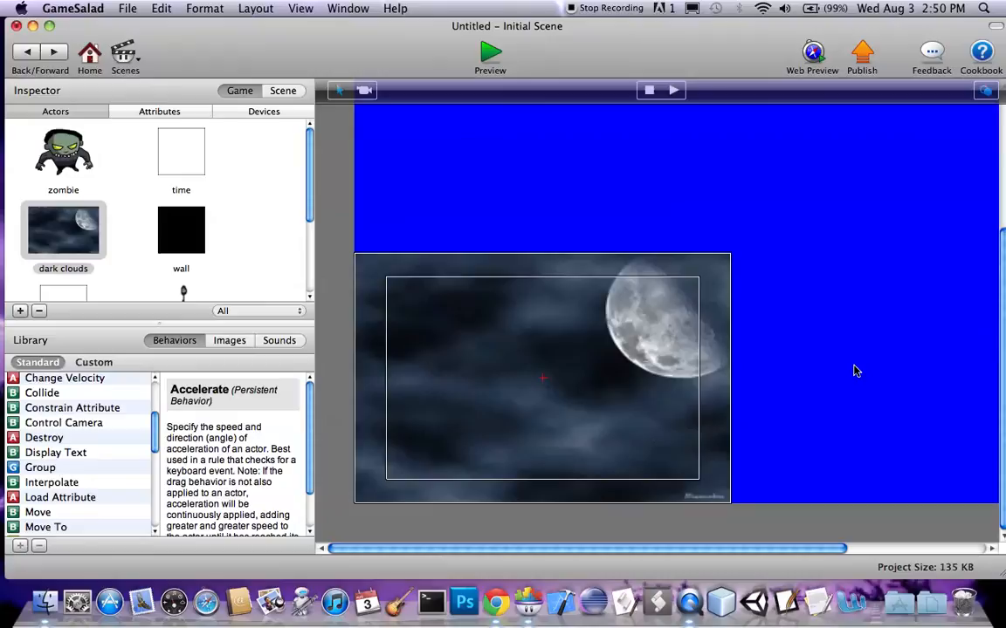
mouse_move(180, 236)
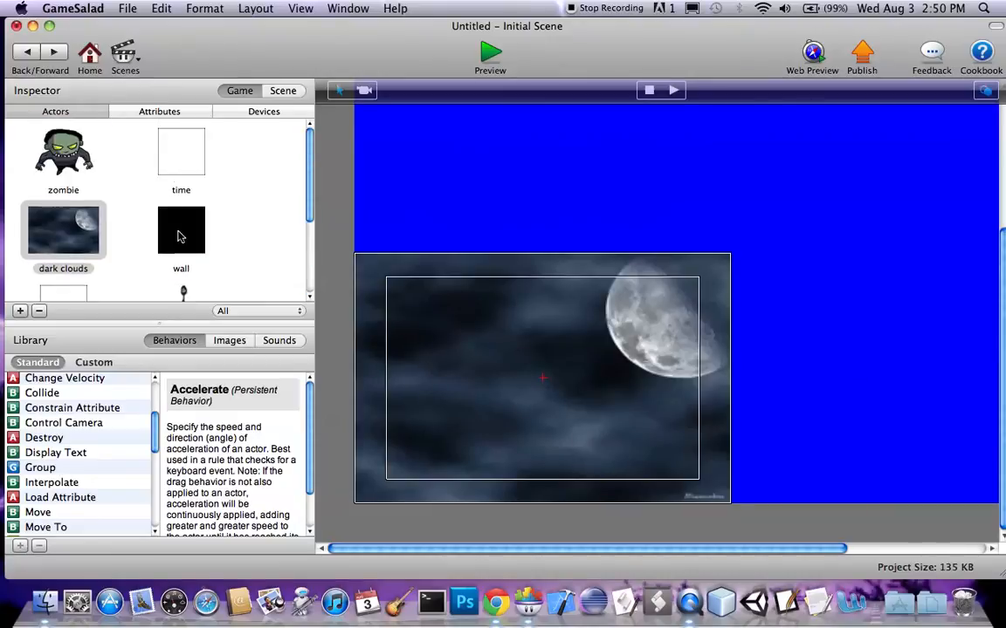
drag(180, 230, 435, 199)
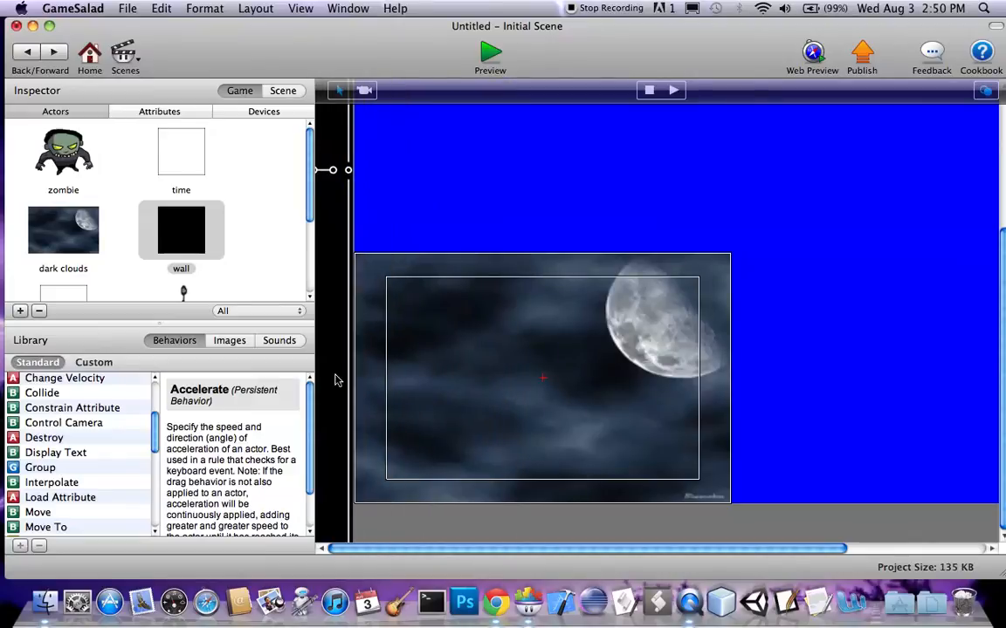
Stretch the wall actors into long, thin horizontal platforms at different heights.
click(181, 229)
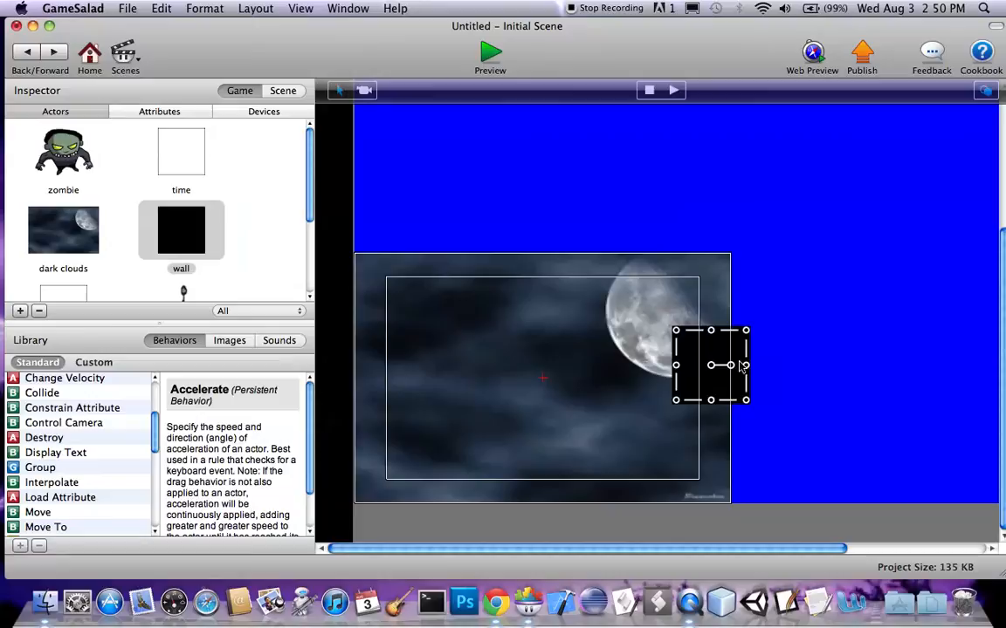
drag(746, 365, 977, 365)
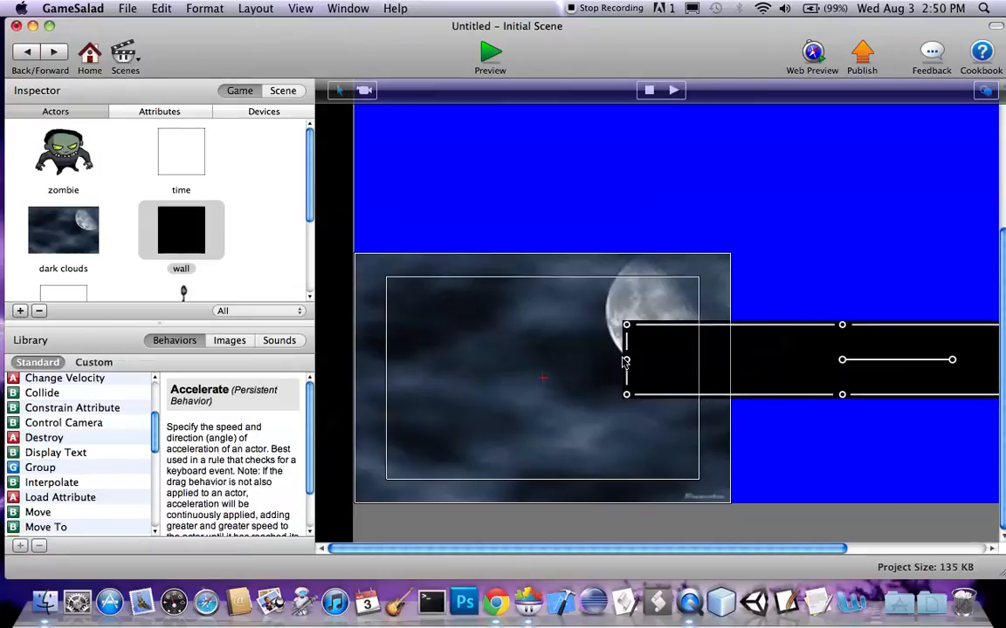
drag(626, 359, 563, 299)
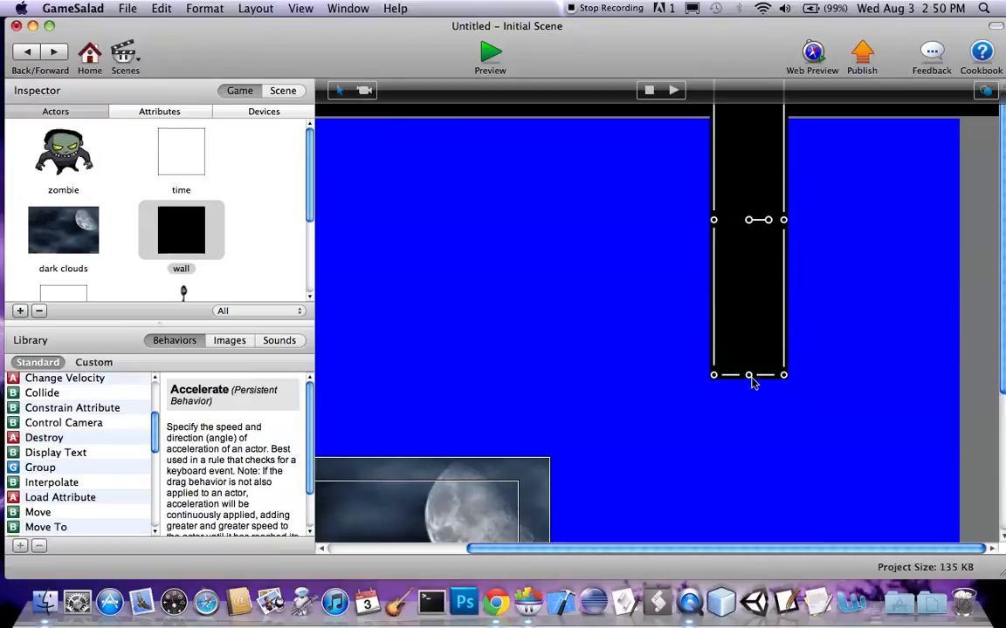
drag(748, 244, 947, 245)
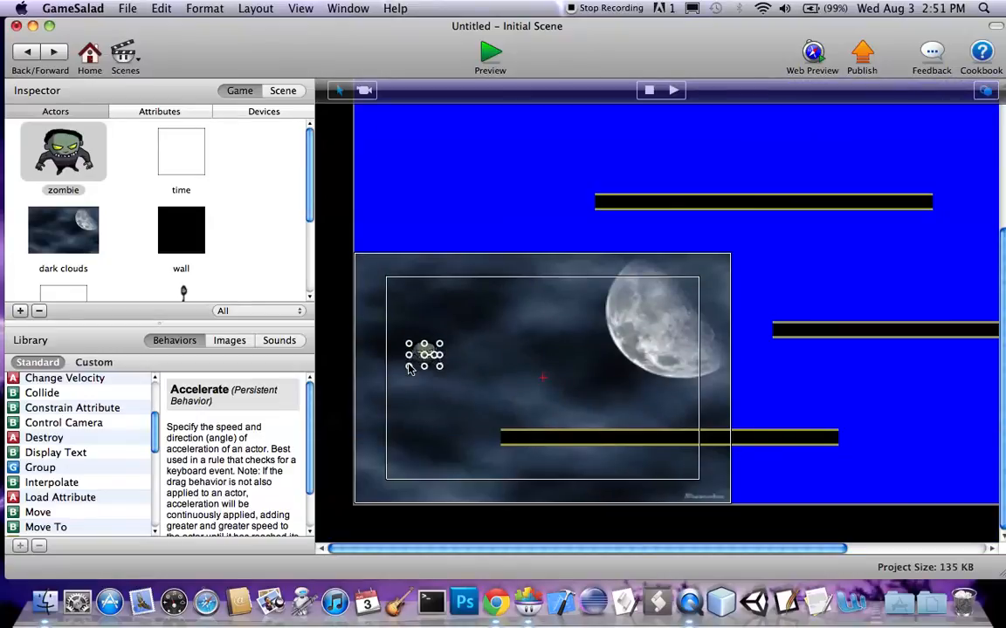
Move the small actor toward the left edge and scroll up to the higher platforms.
drag(425, 355, 379, 397)
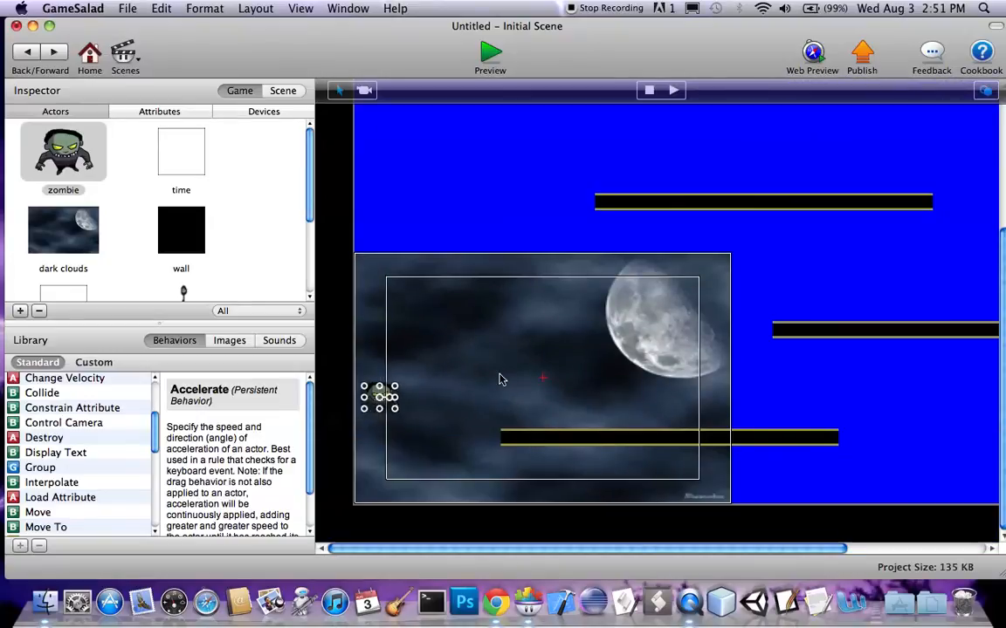
scroll(down, 3)
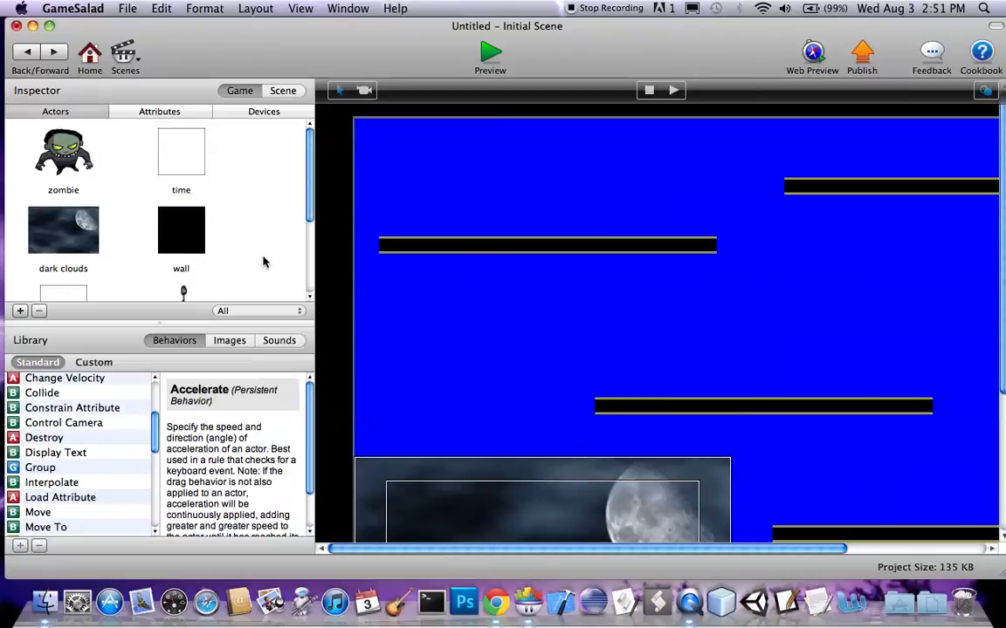
Add a new integer game attribute named 'time'.
click(159, 110)
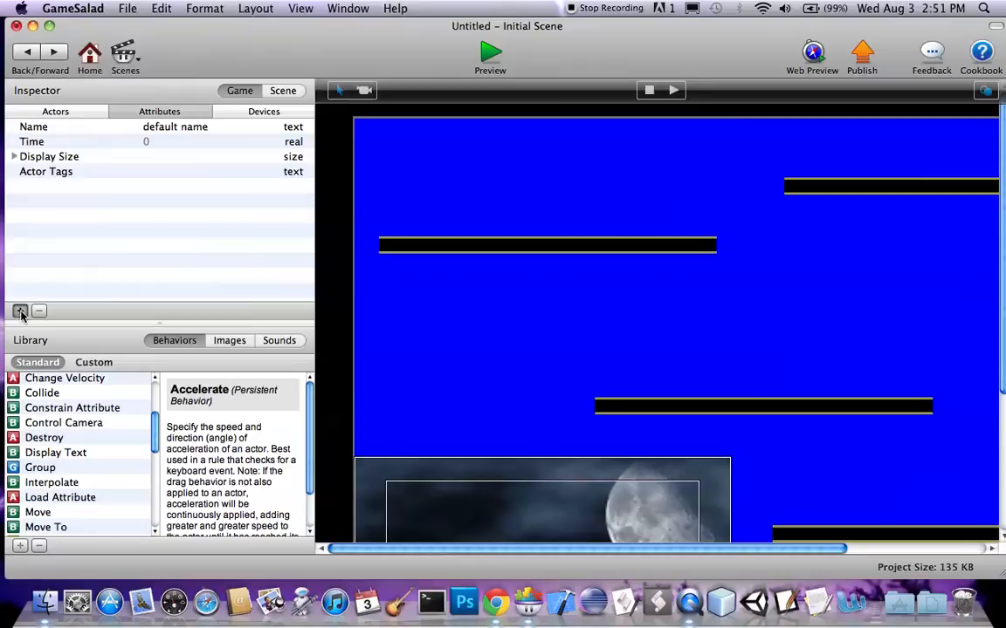
click(20, 311)
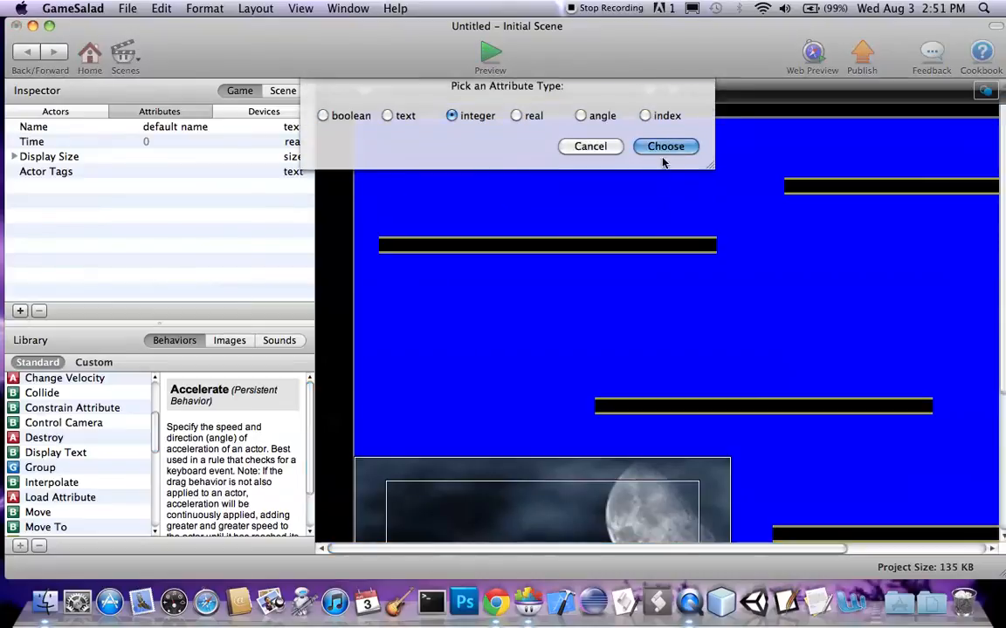
click(666, 146)
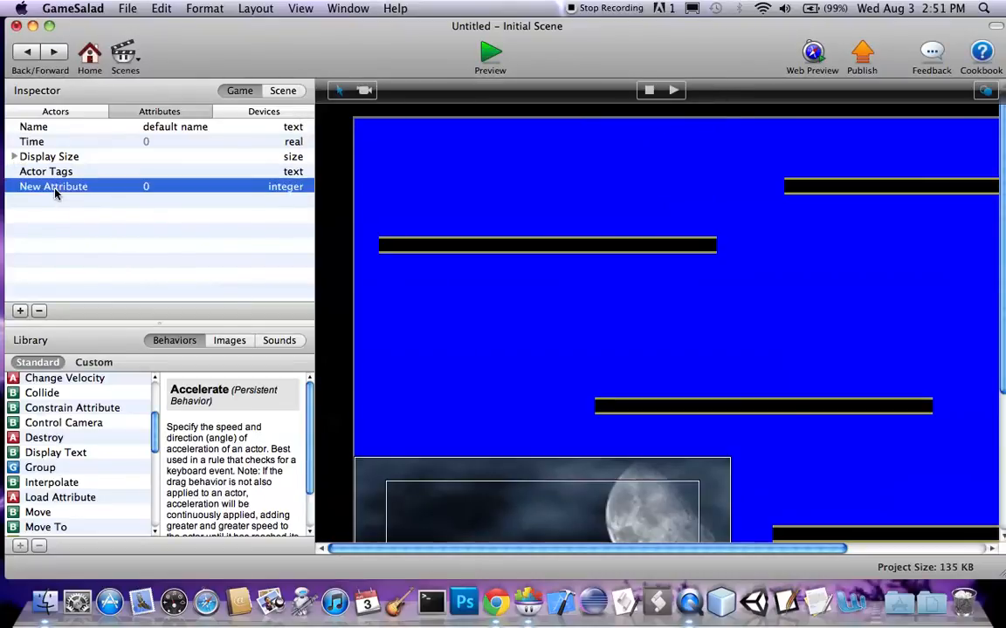
text(time)
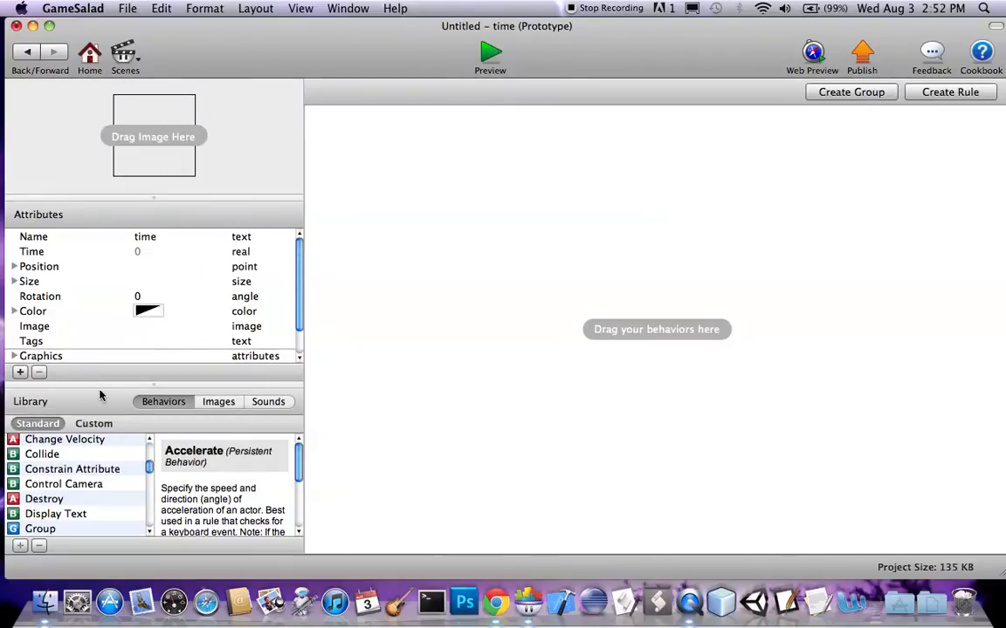
Give the time actor a Display Text showing game.time in red Courier New.
scroll(down, 3)
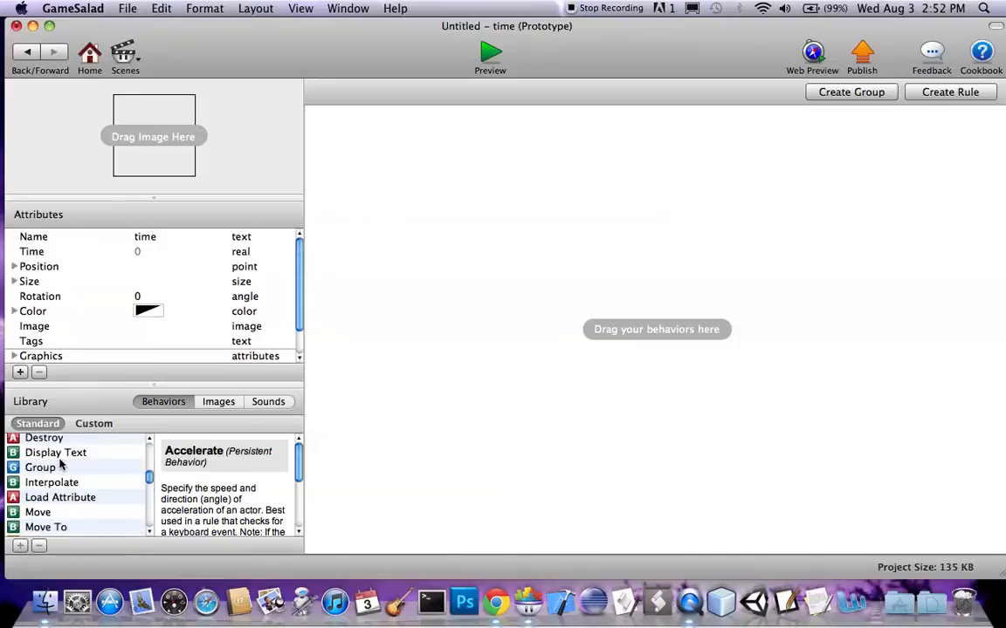
double_click(55, 452)
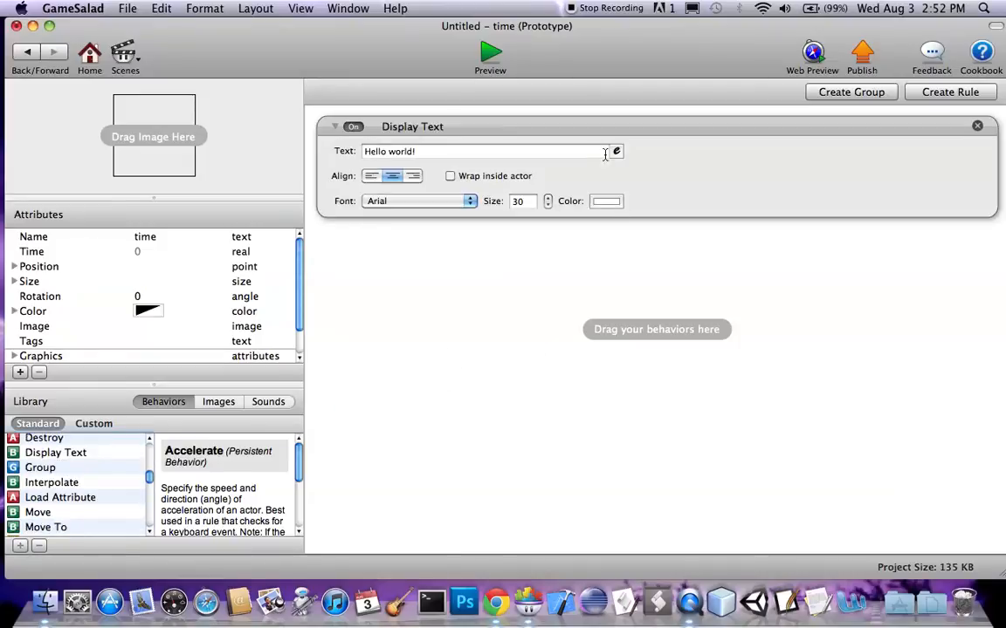
click(617, 151)
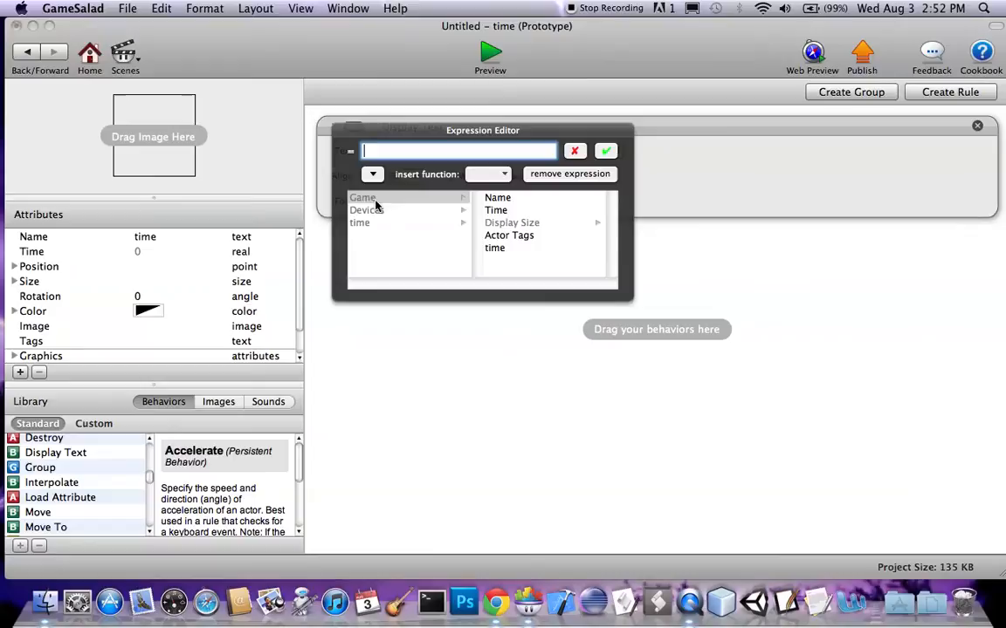
click(606, 150)
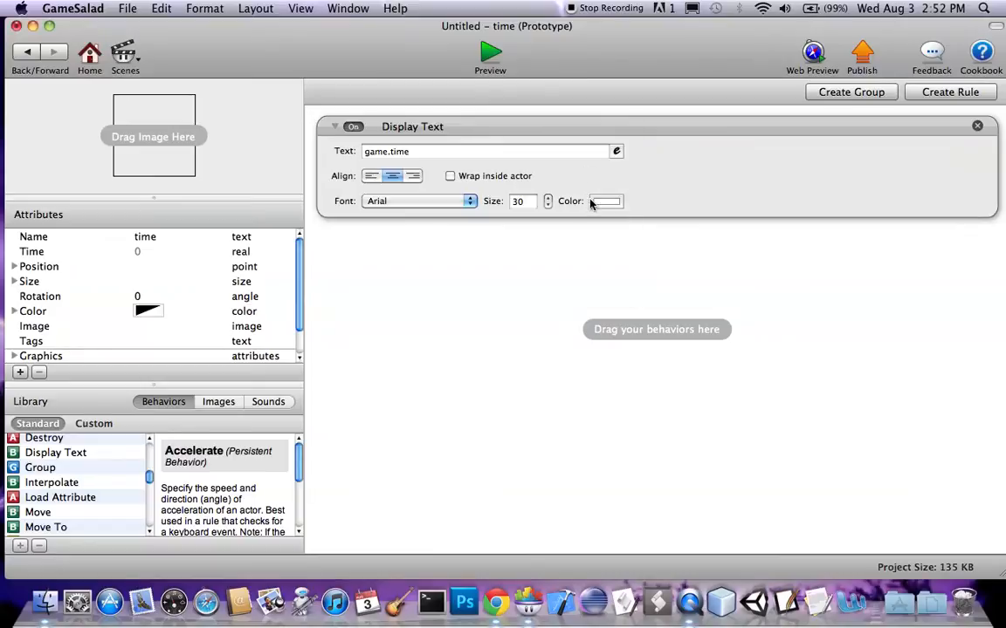
click(606, 201)
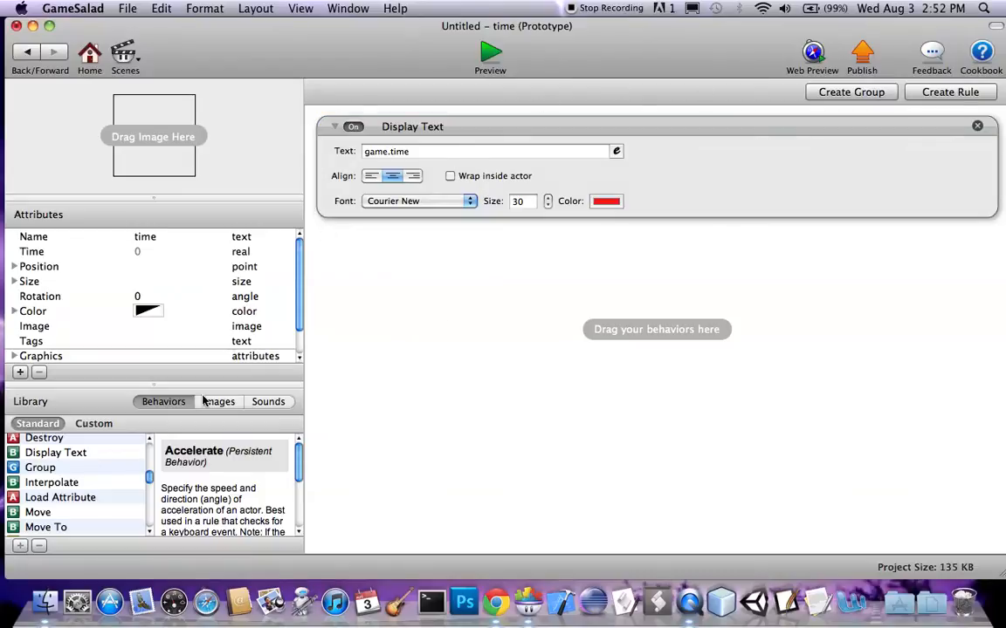
scroll(down, 3)
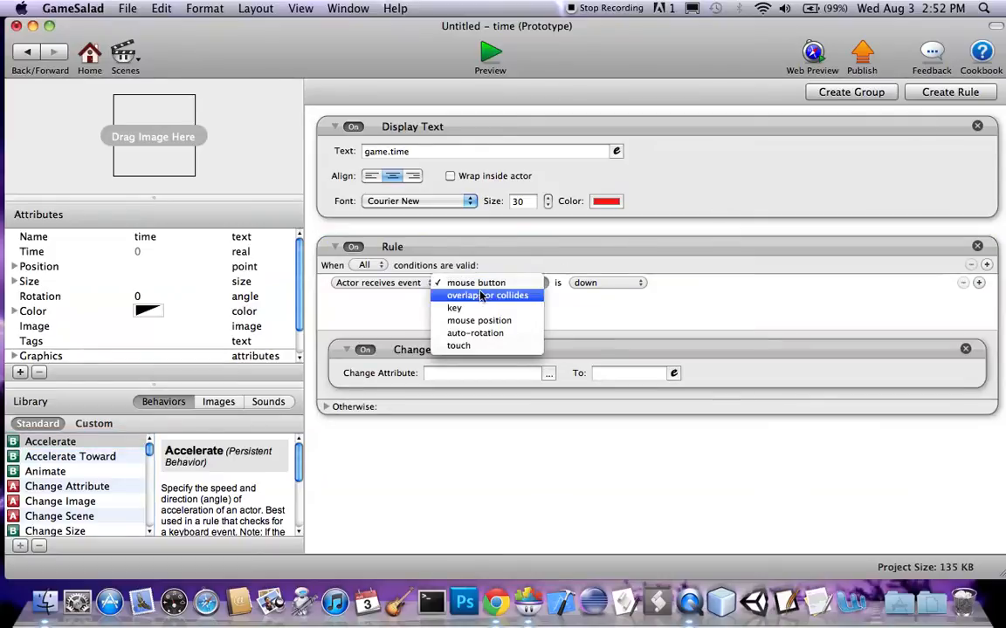
Remove the Stop Music behavior and set the timer to every 1 second.
click(453, 282)
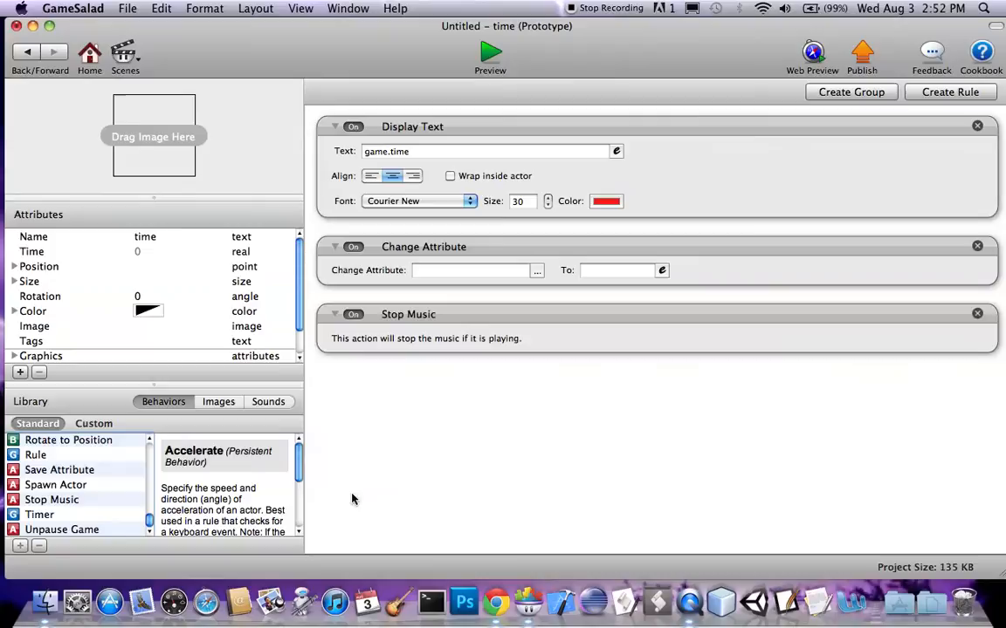
mouse_move(972, 319)
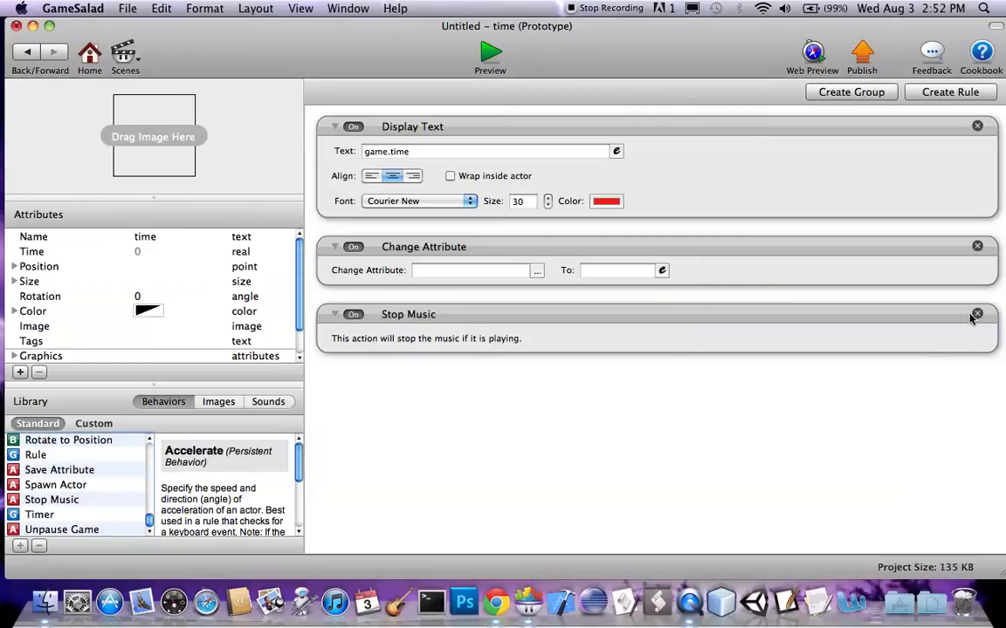
click(977, 314)
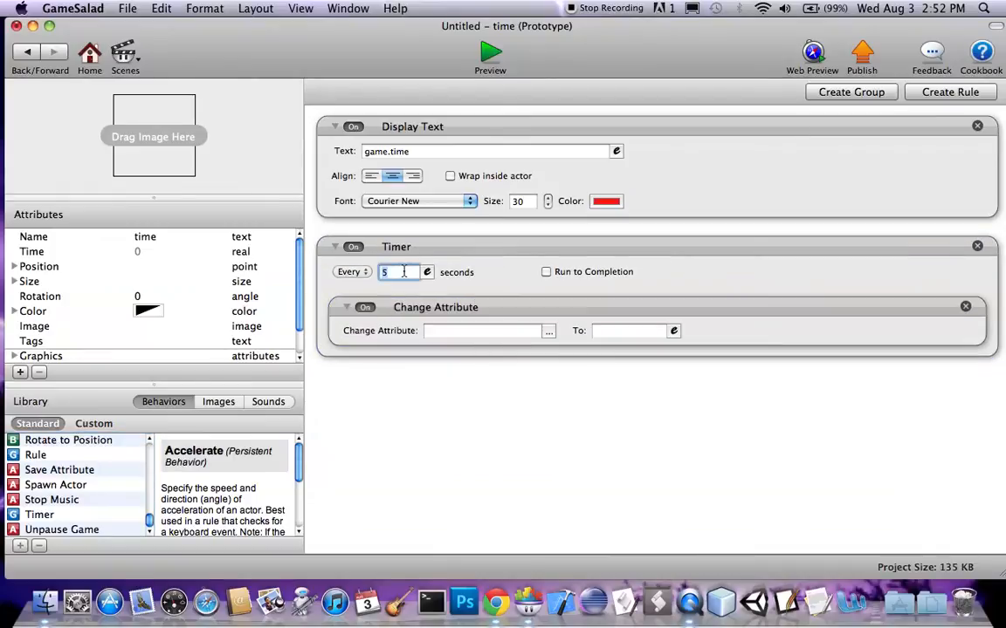
text(1)
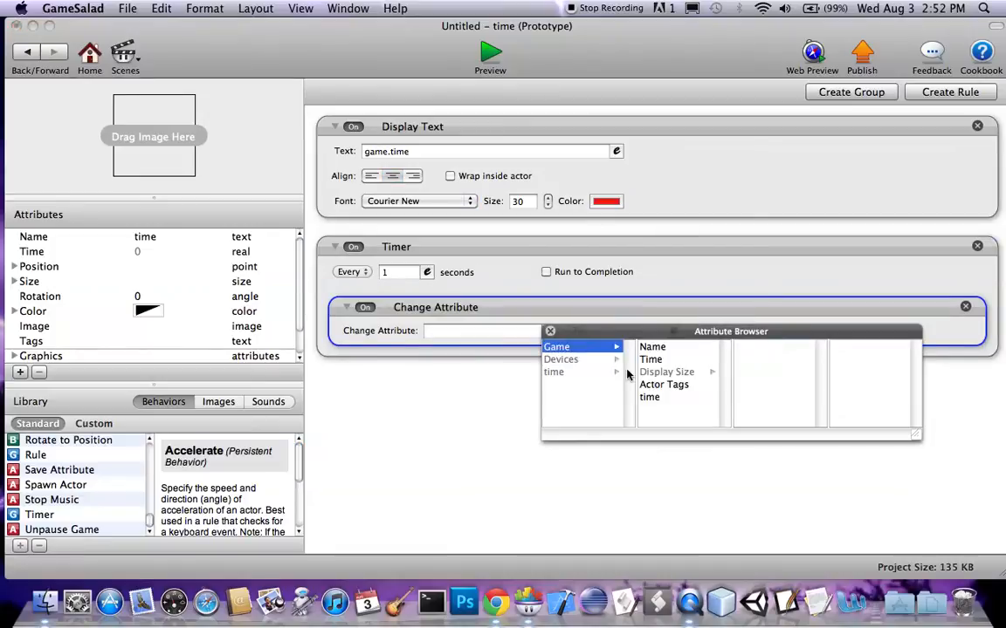
Make the Change Attribute action set game.time to game.time +1.
click(650, 397)
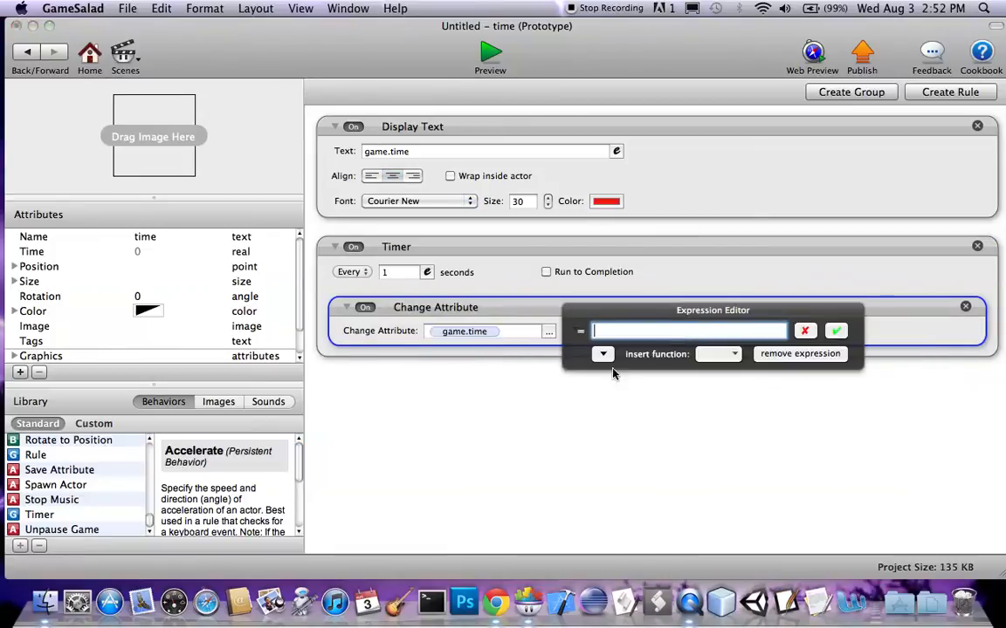
click(602, 354)
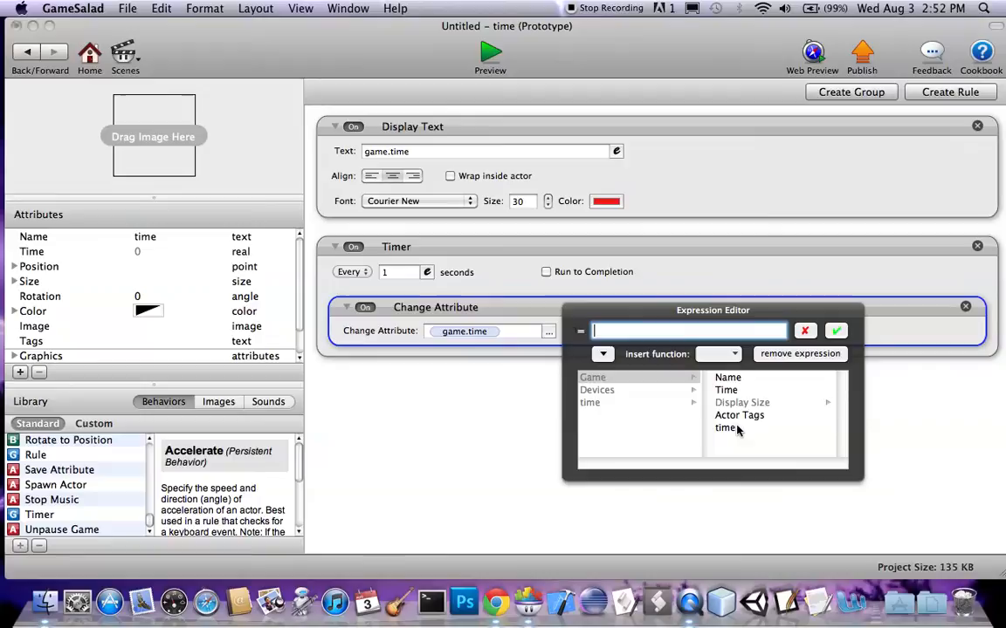
text(game.time +1)
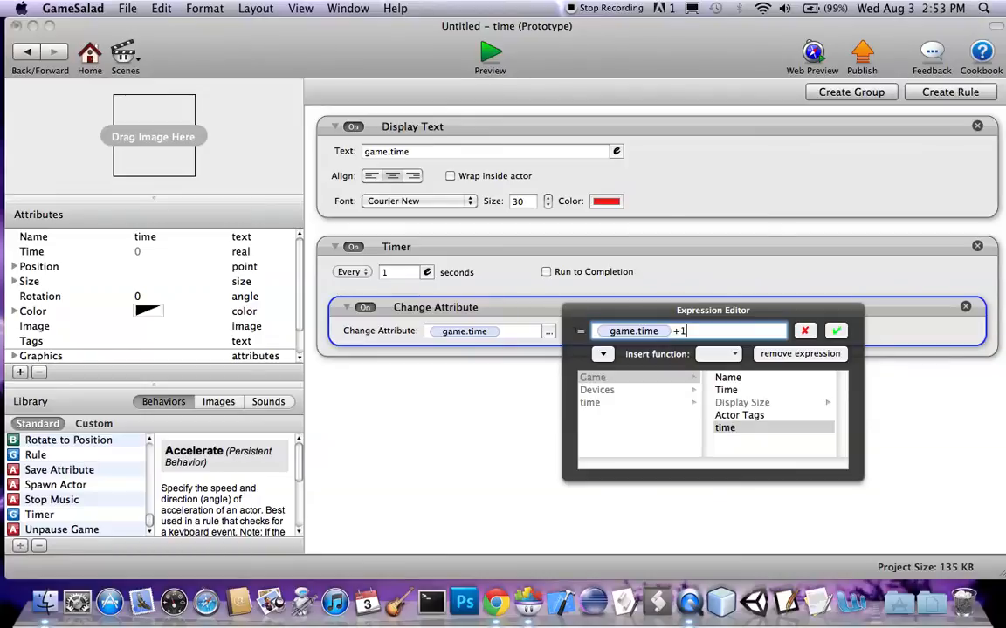
click(835, 331)
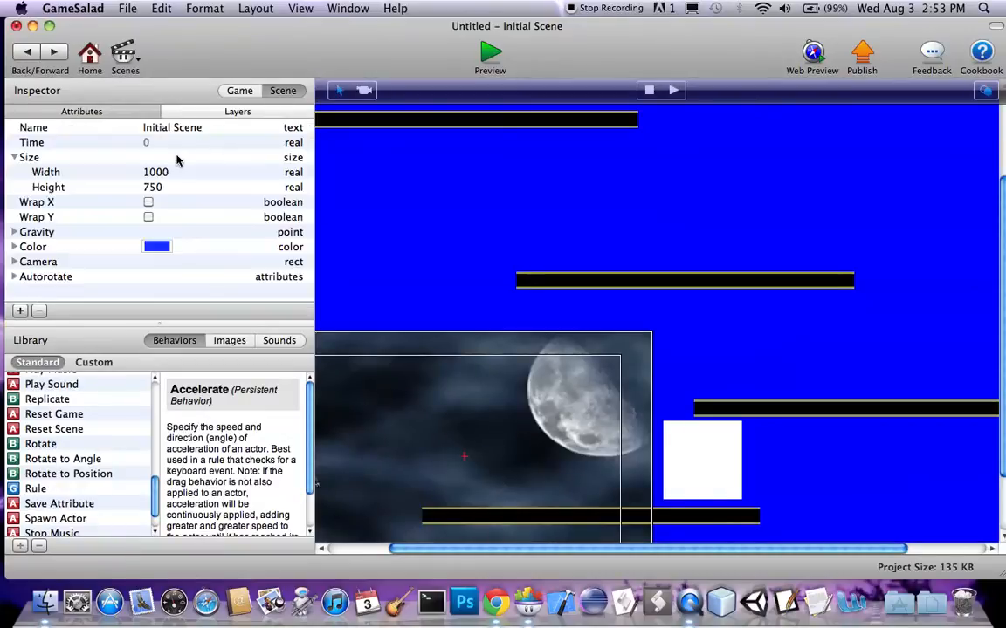
Move the time, spwaner and dark clouds actors from Background into the HUD layer.
click(237, 111)
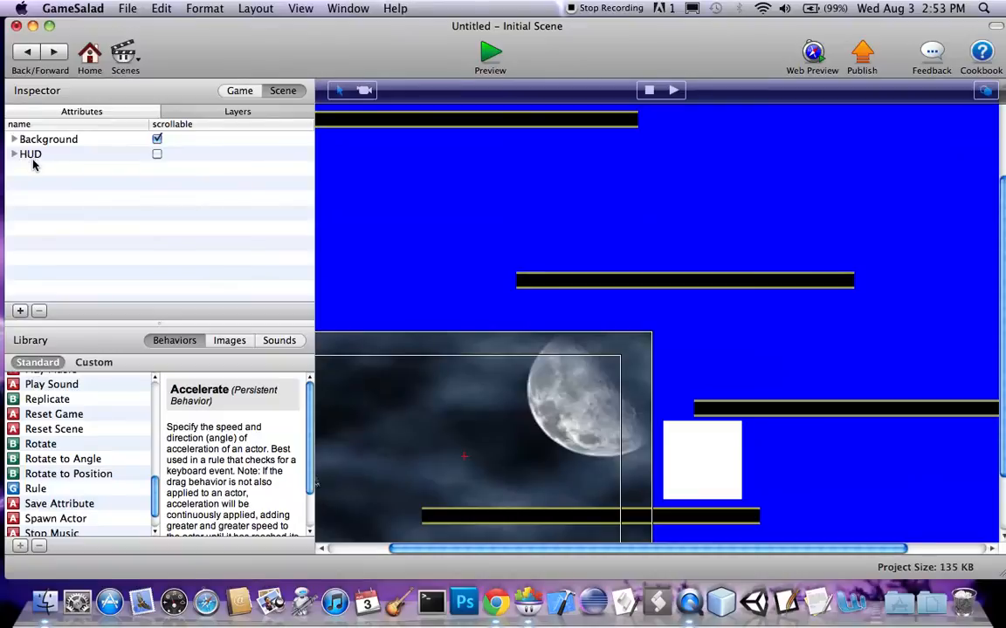
mouse_move(39, 160)
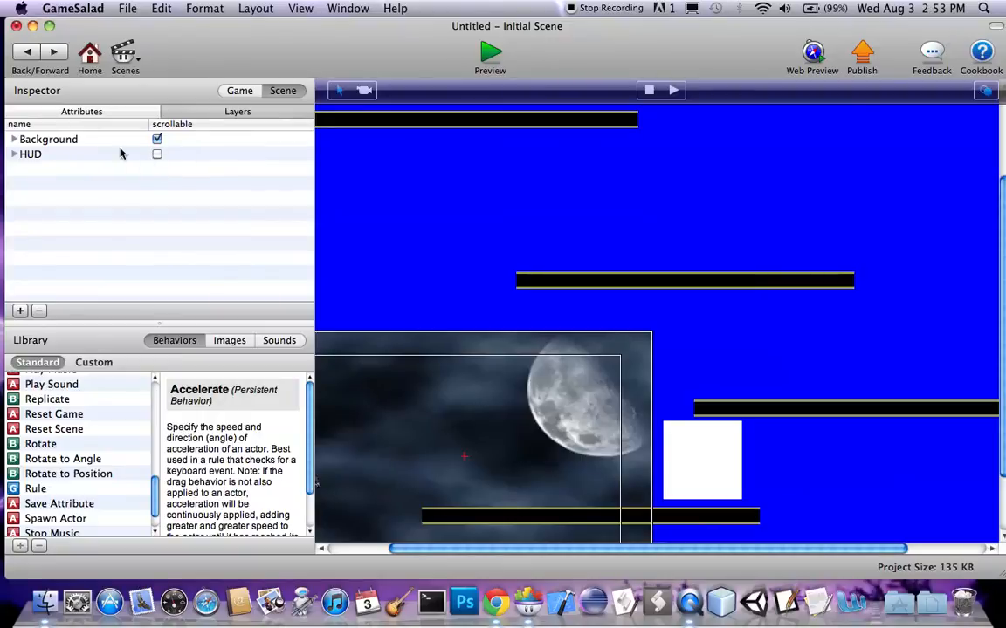
mouse_move(7, 161)
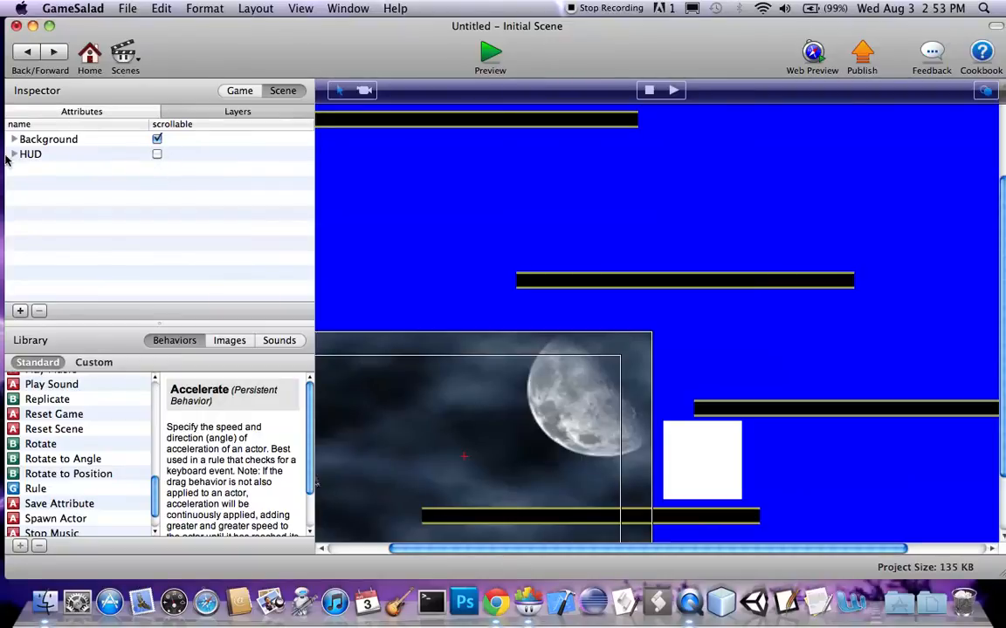
click(14, 138)
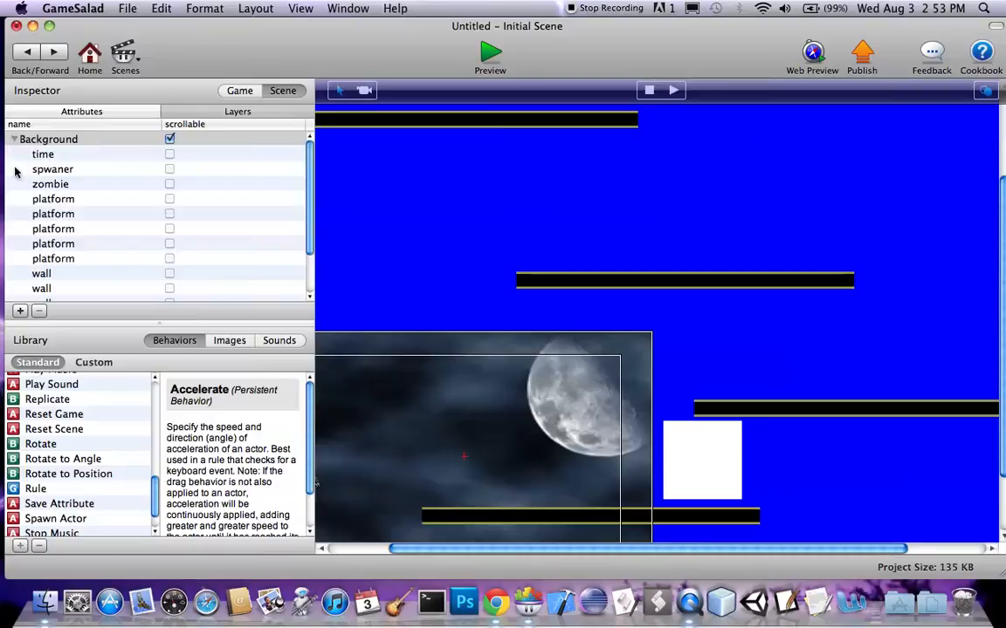
click(54, 214)
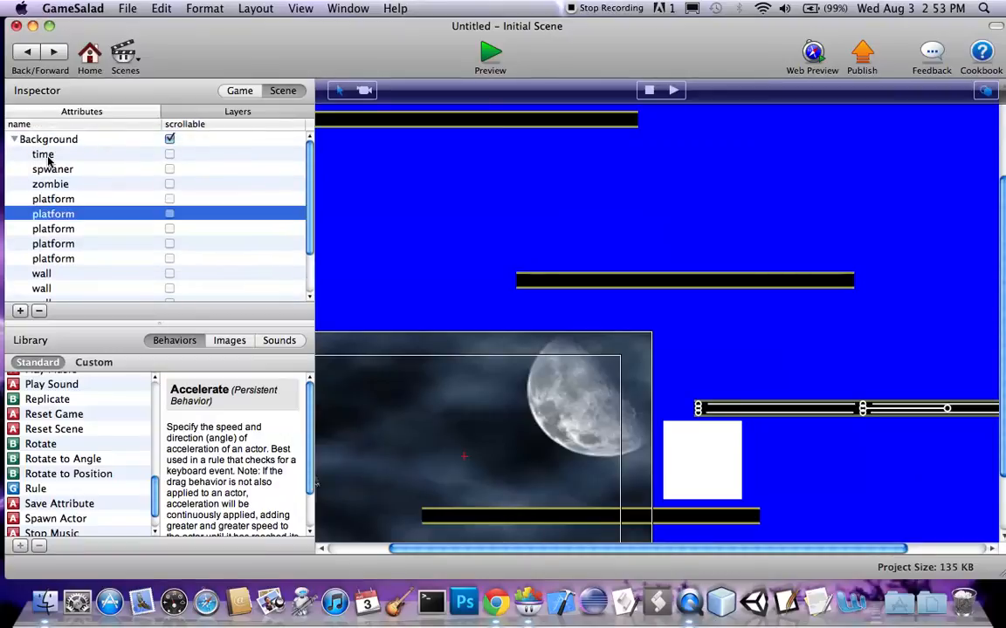
click(49, 139)
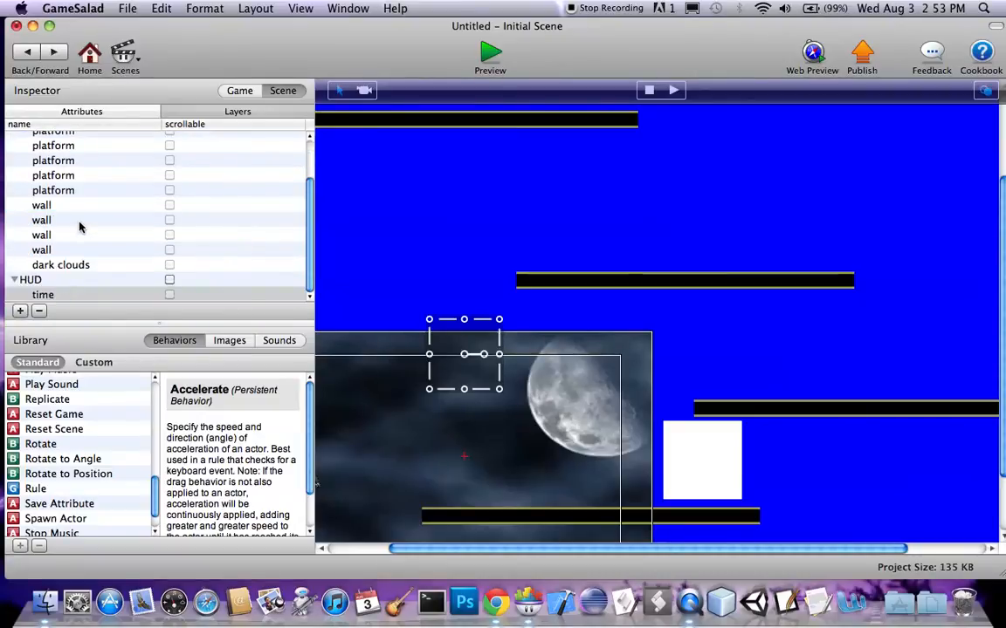
mouse_move(65, 271)
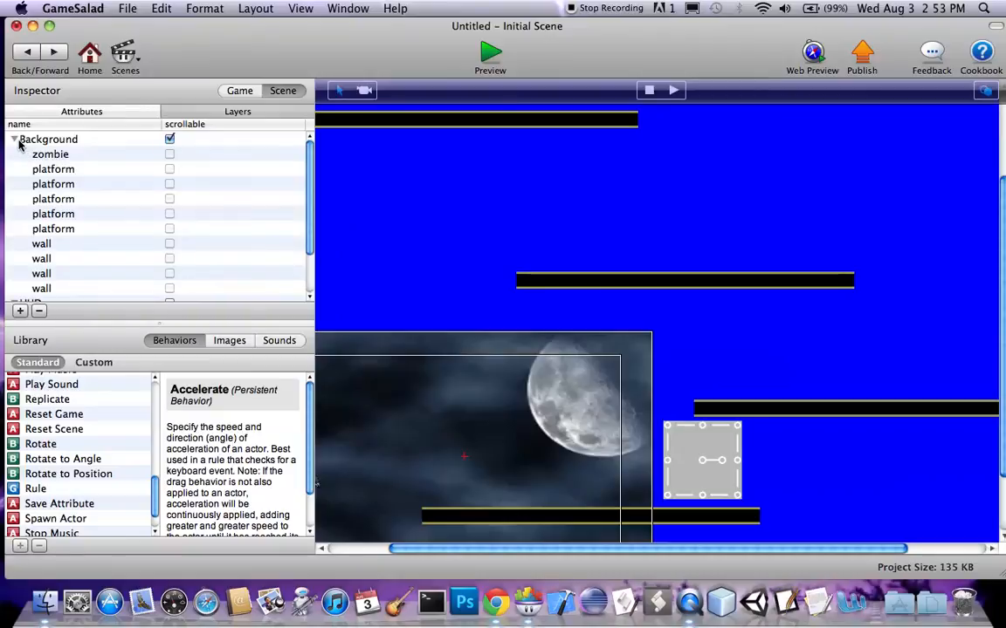
click(14, 139)
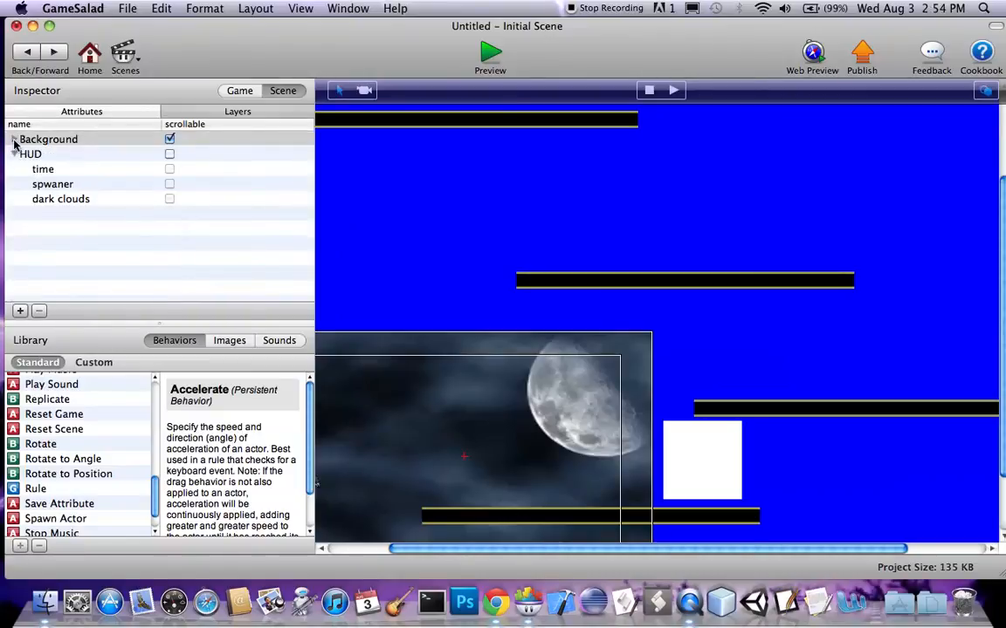
click(15, 154)
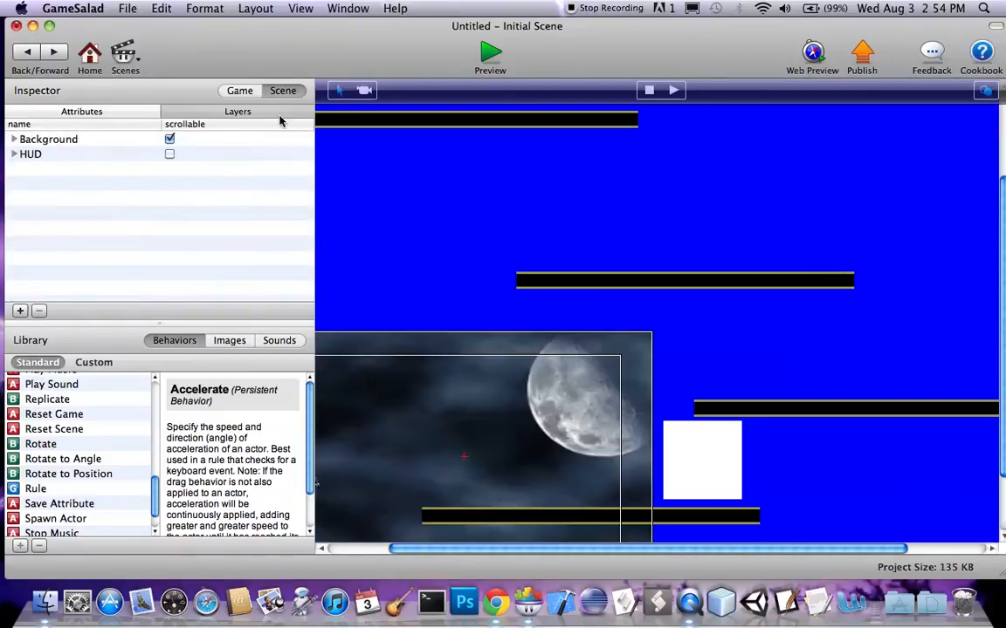
click(490, 52)
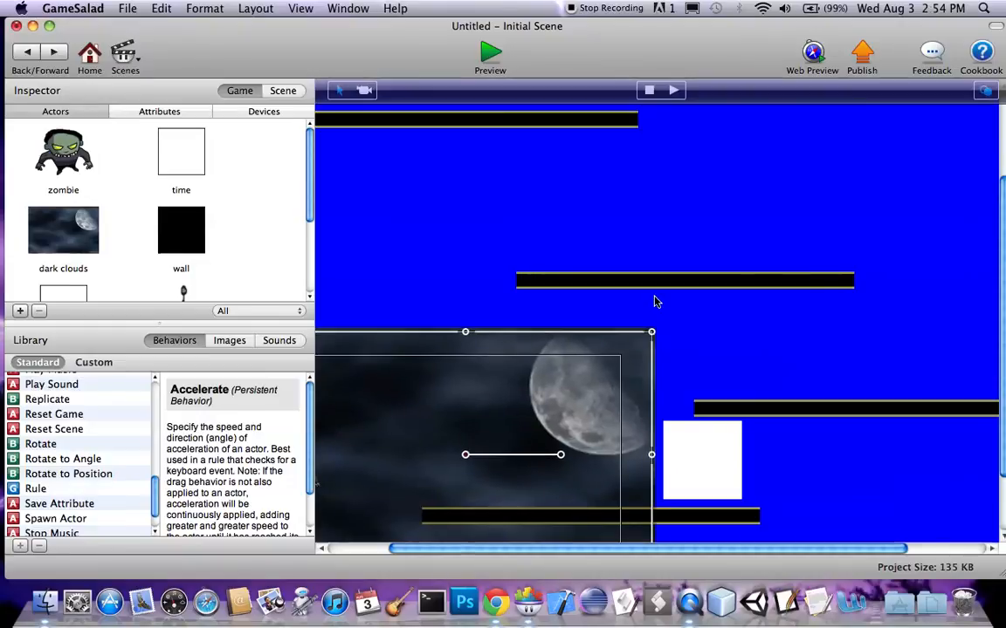
Deselect dark clouds, open the spwaner actor's editor, and run a preview.
click(489, 52)
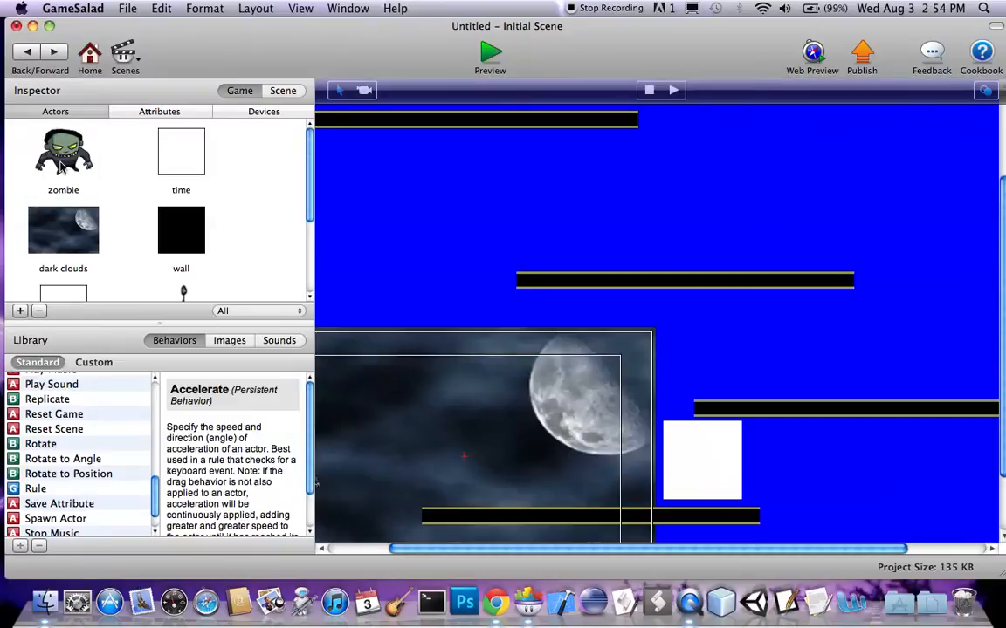
double_click(63, 153)
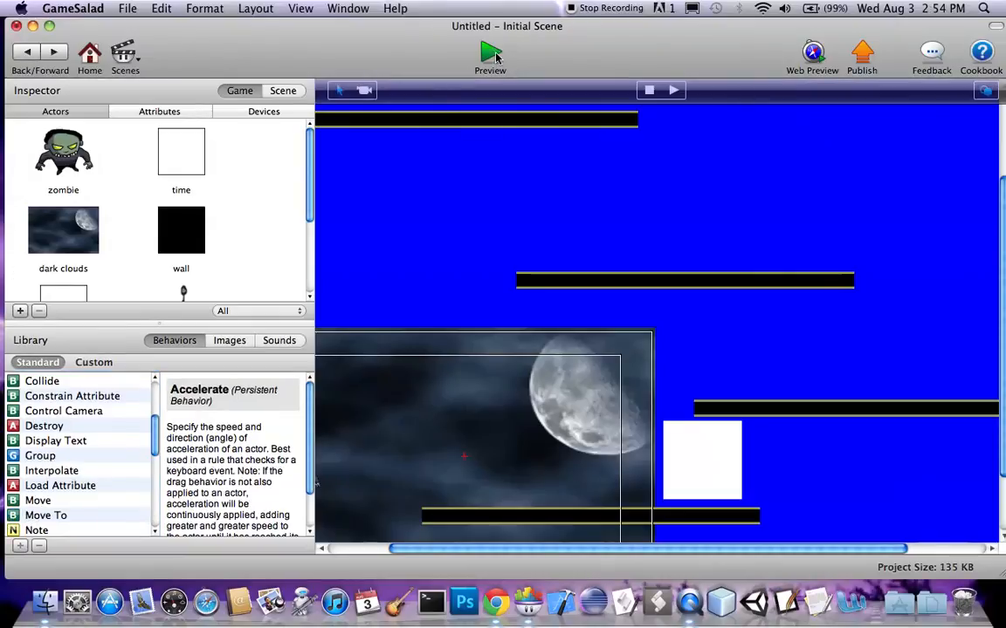
click(490, 57)
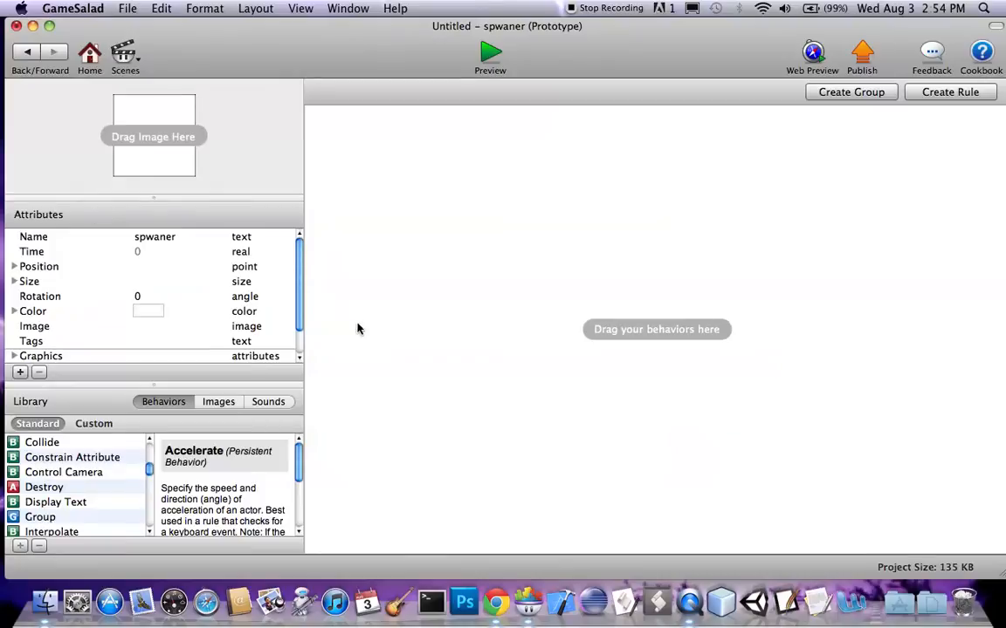
Give the spwaner a 1-second timer that spawns the guy actor.
scroll(down, 3)
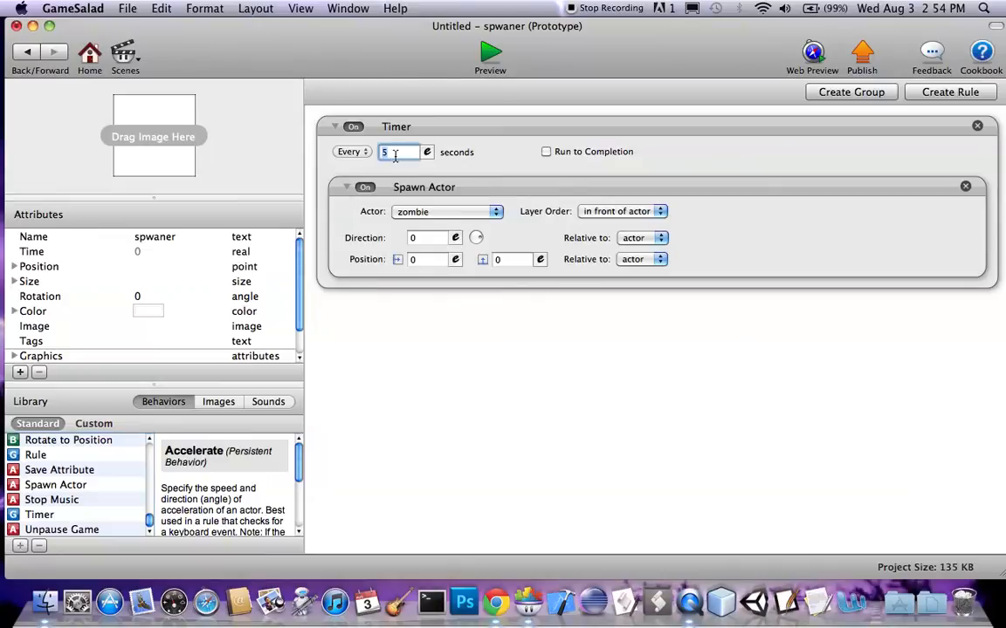
text(1)
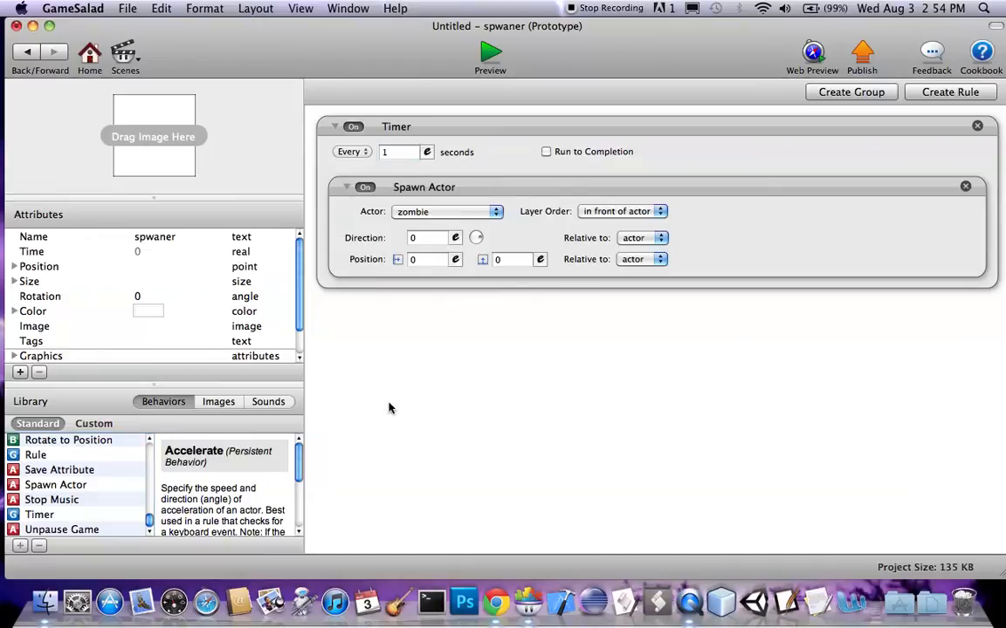
click(445, 211)
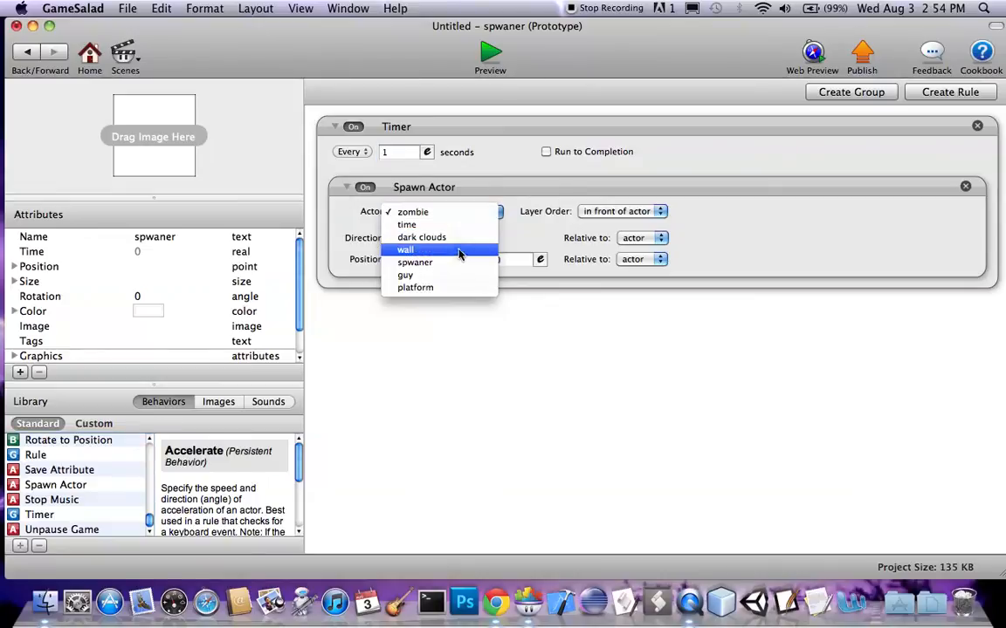
click(405, 275)
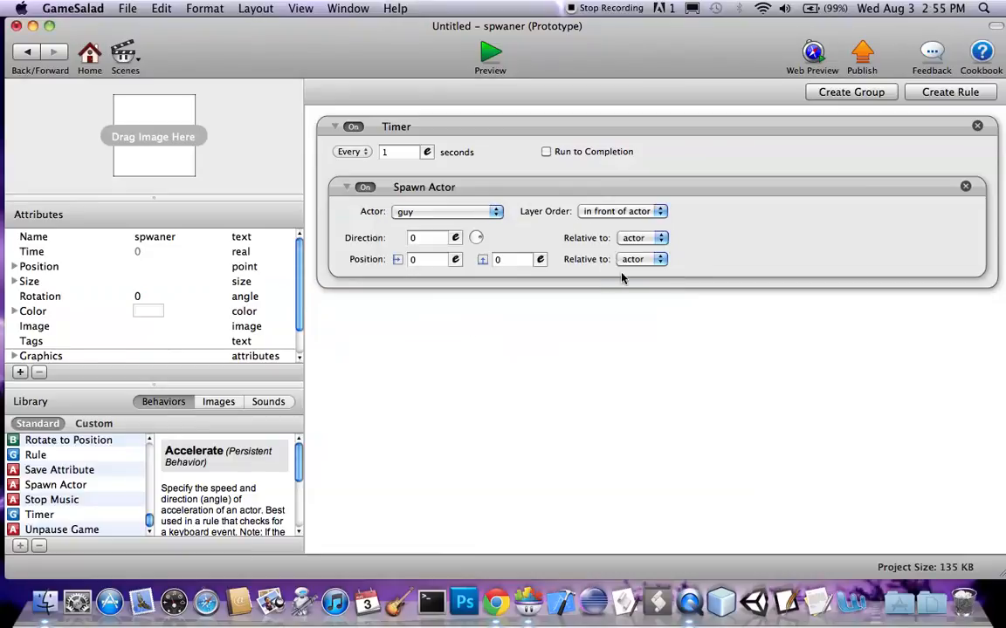
Set the spawn position to random(-150,150) and preview the game.
click(455, 238)
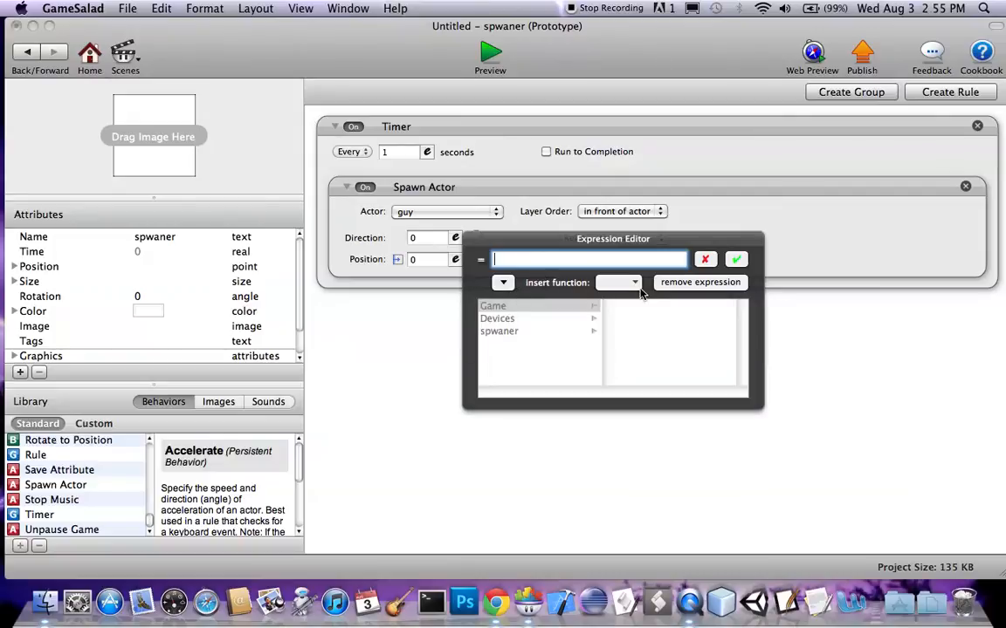
text(ran)
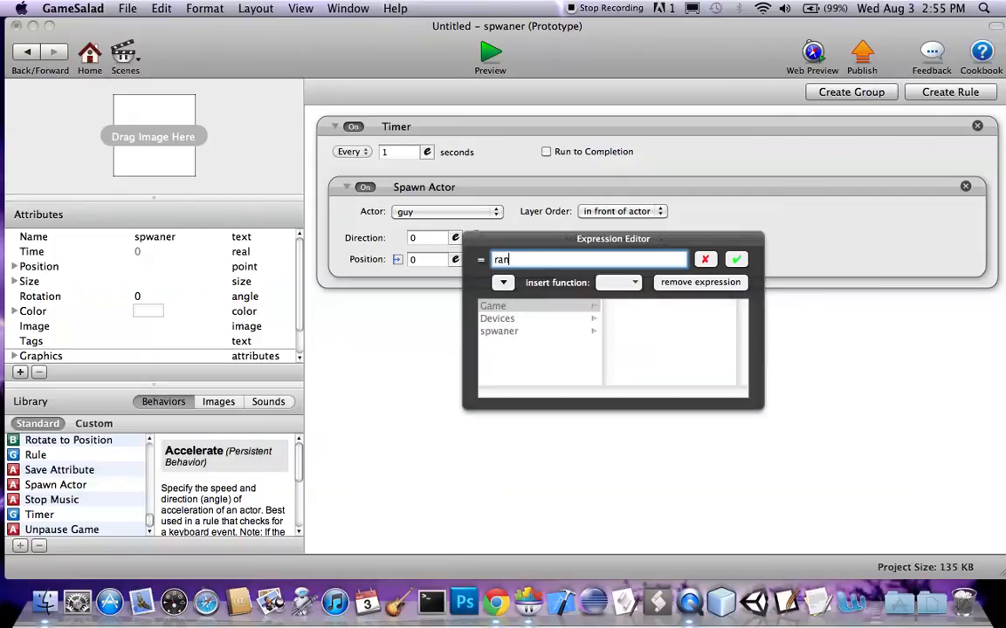
text(dom)
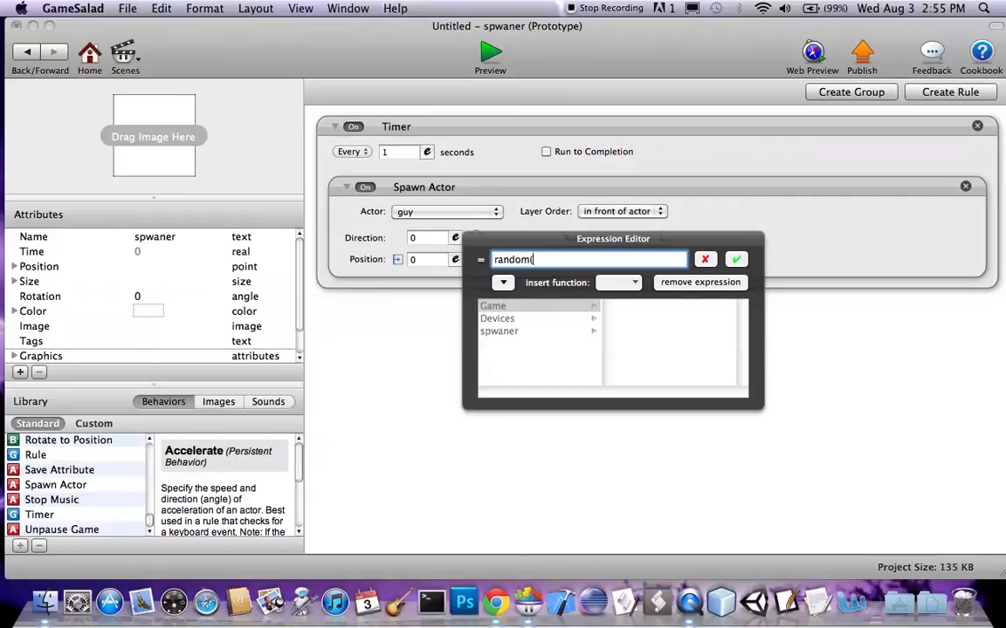
text((-150)
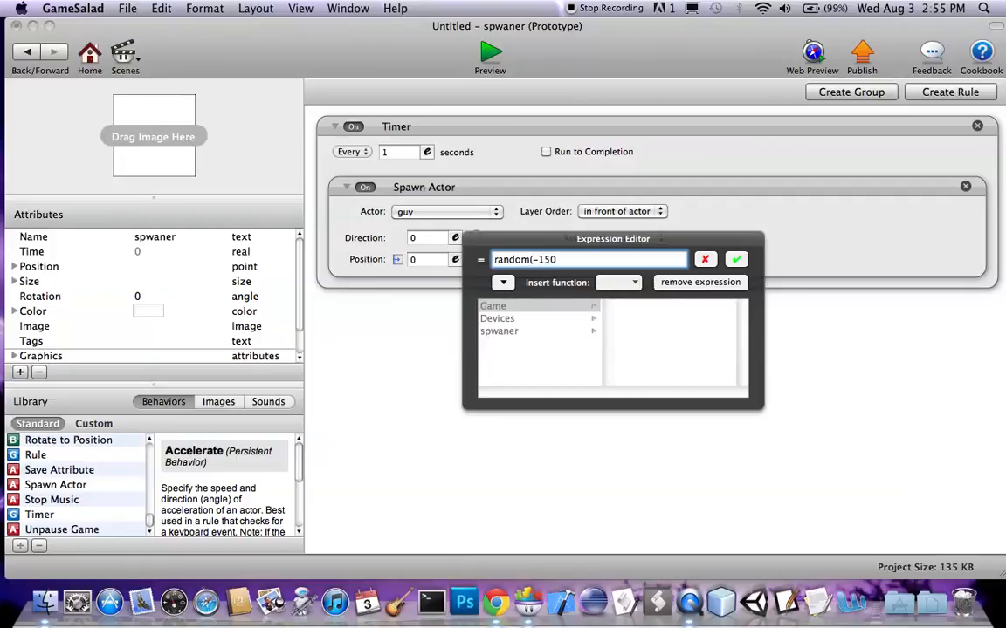
text(,)
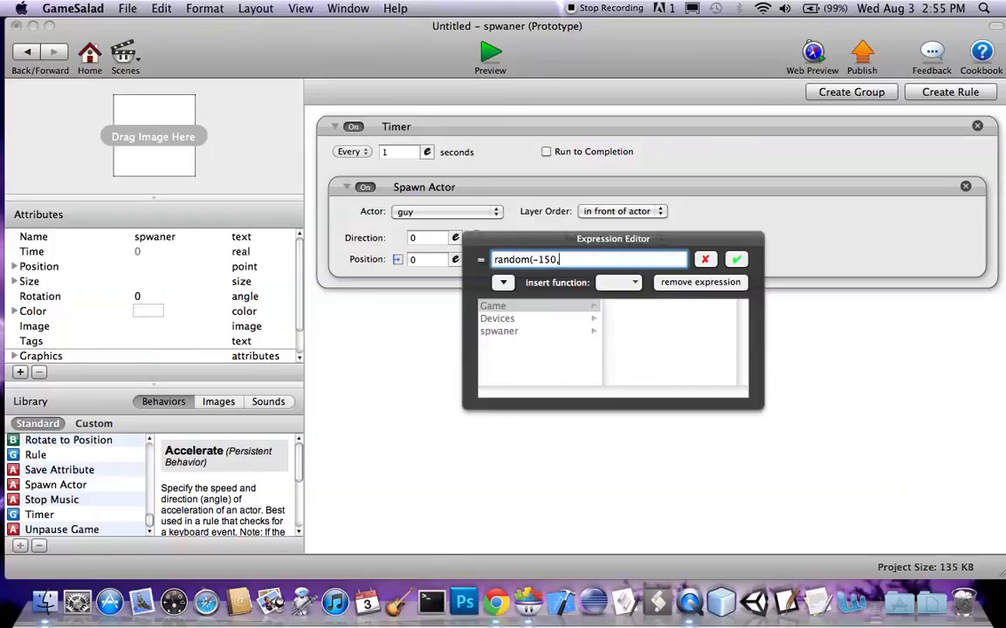
text(150)
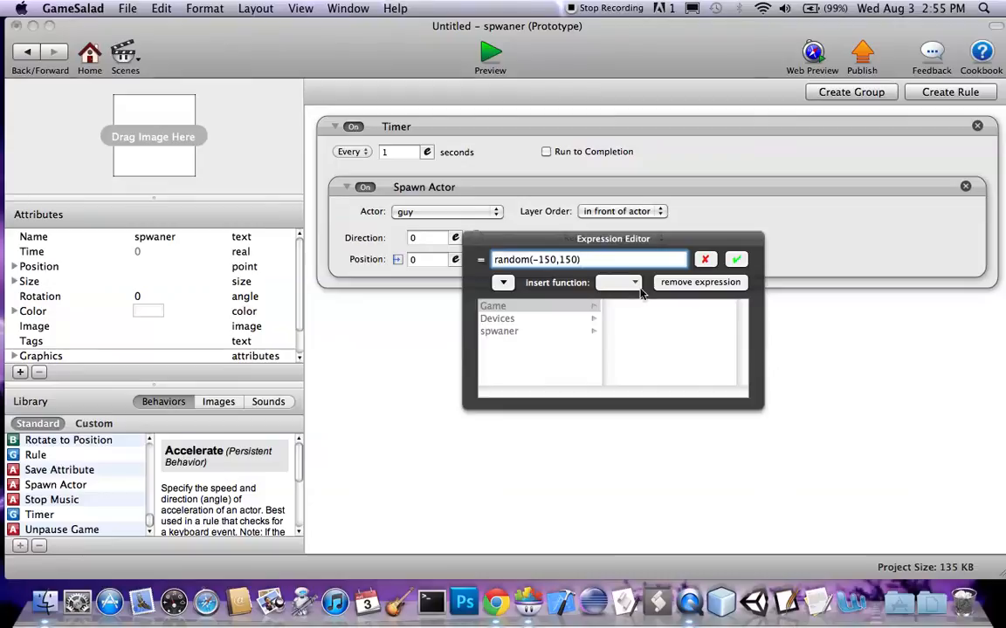
click(736, 259)
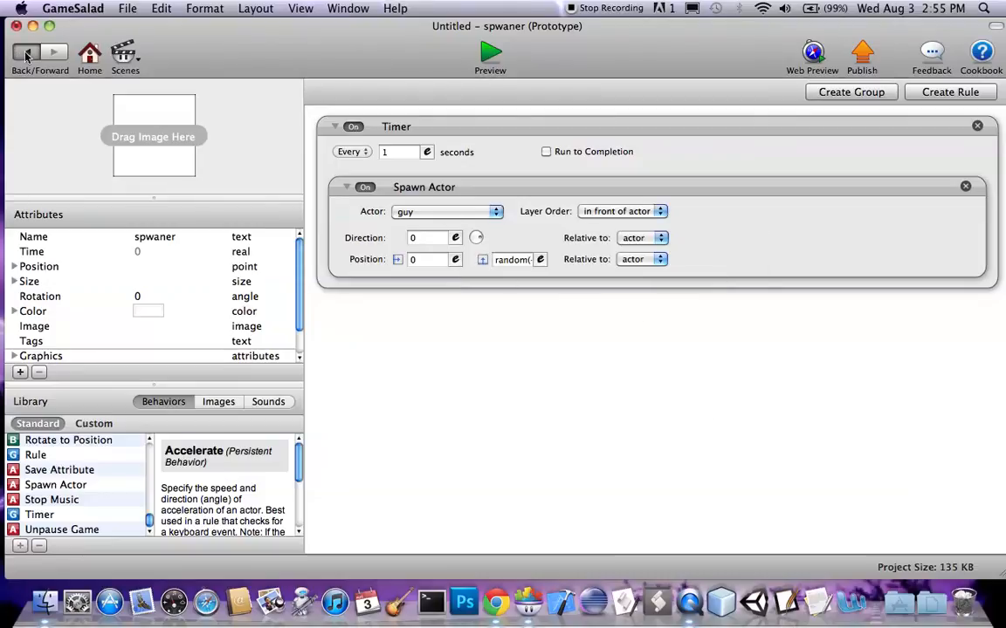
click(490, 52)
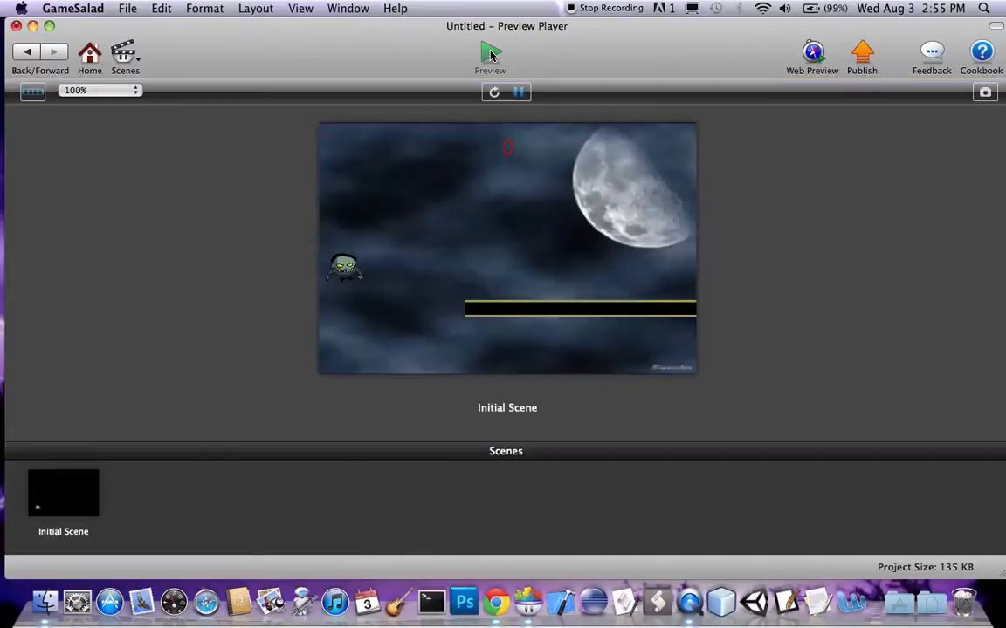